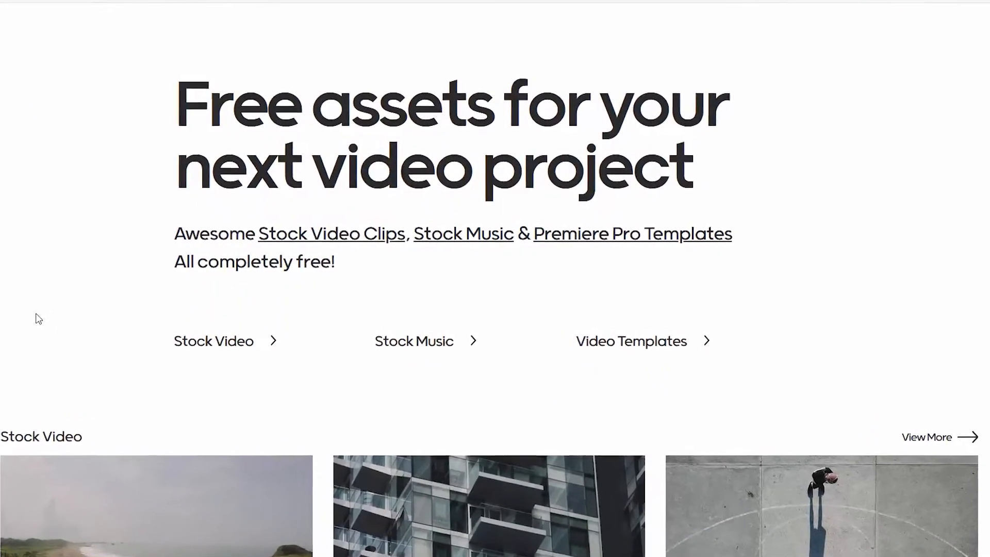
# - Scroll through the stock video clip grid, FAQ and footer back toward the music genres
pyautogui.scroll(-3)
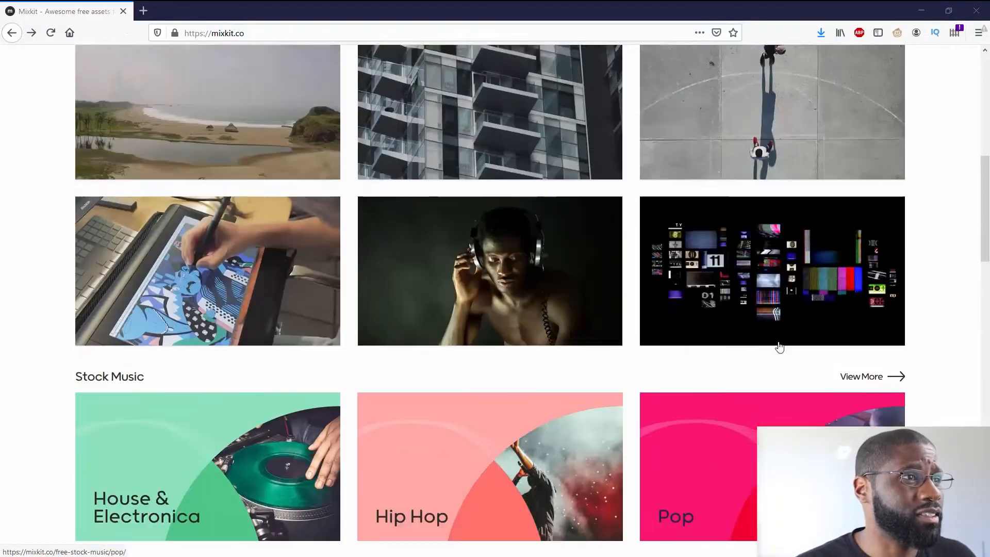
pyautogui.scroll(3)
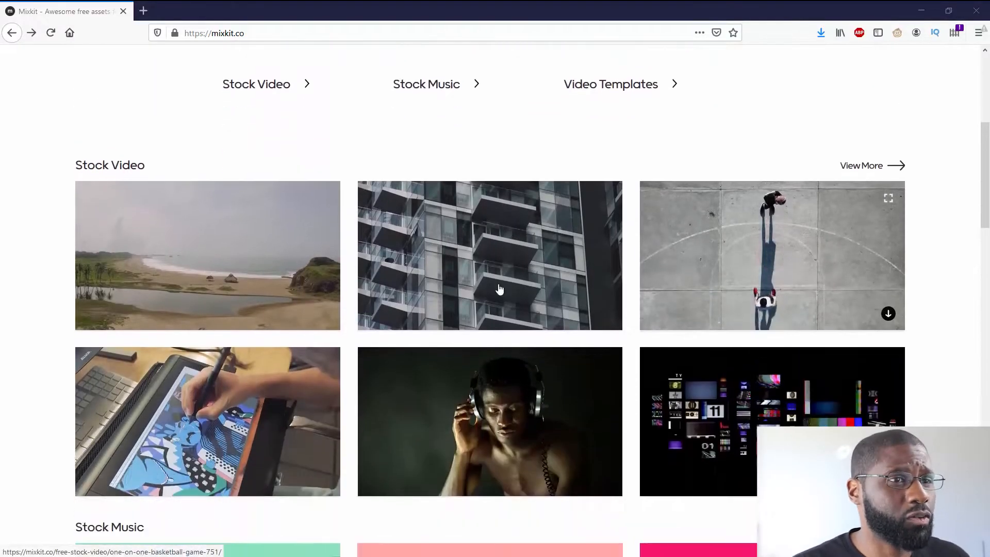
pyautogui.scroll(-3)
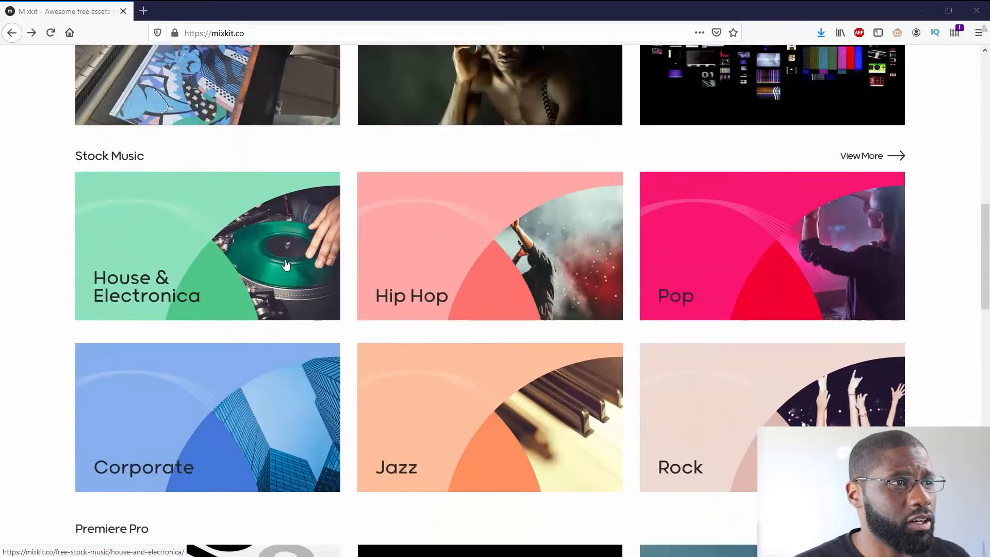
pyautogui.scroll(-3)
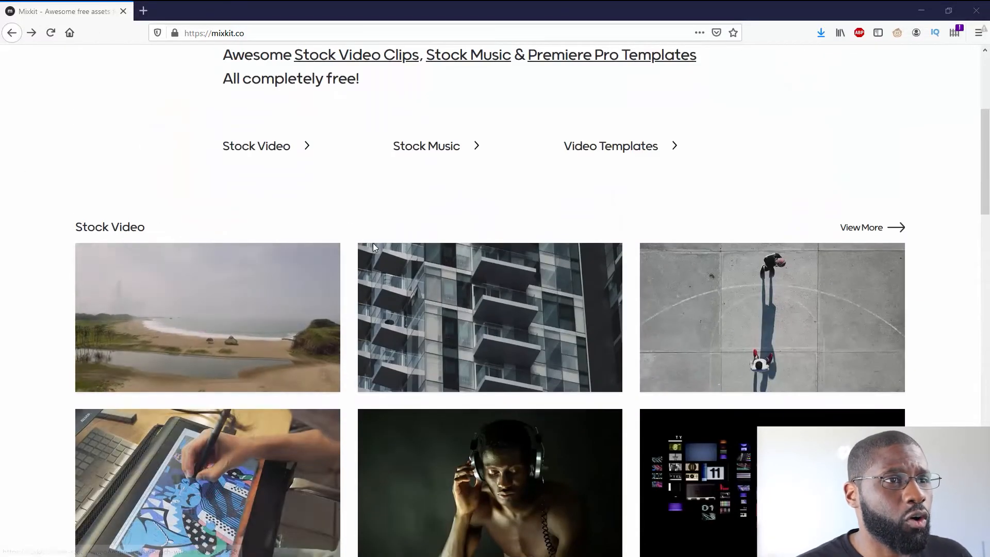
pyautogui.scroll(-3)
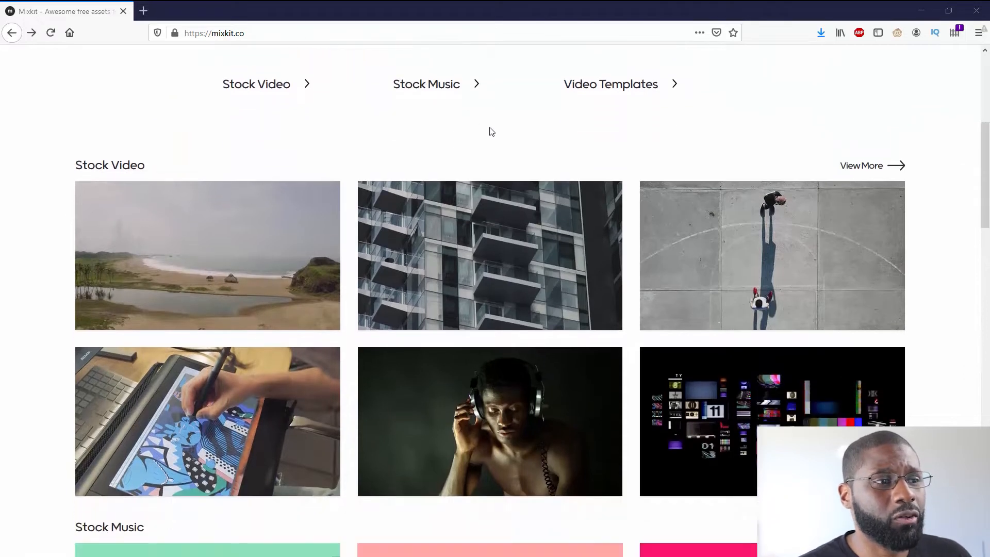
pyautogui.scroll(-3)
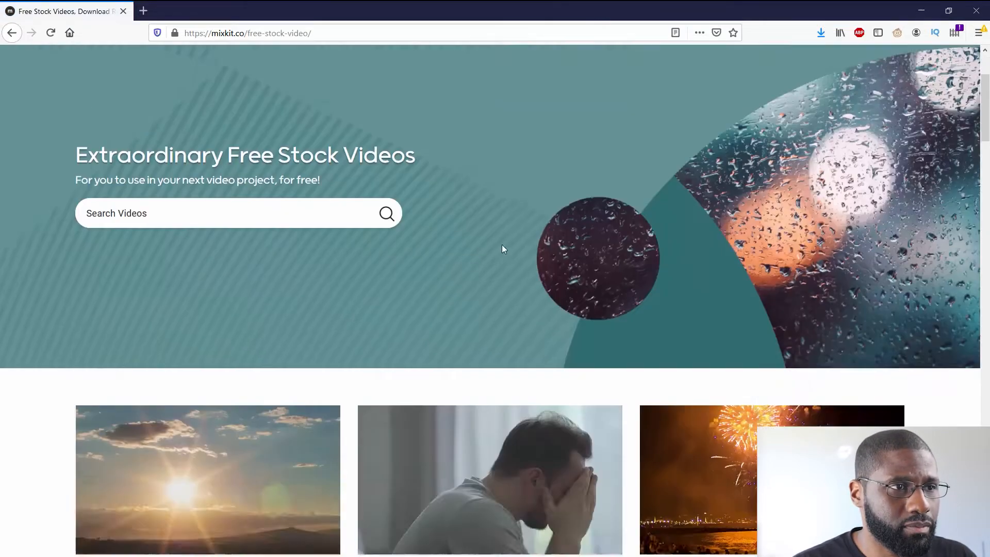
pyautogui.scroll(-3)
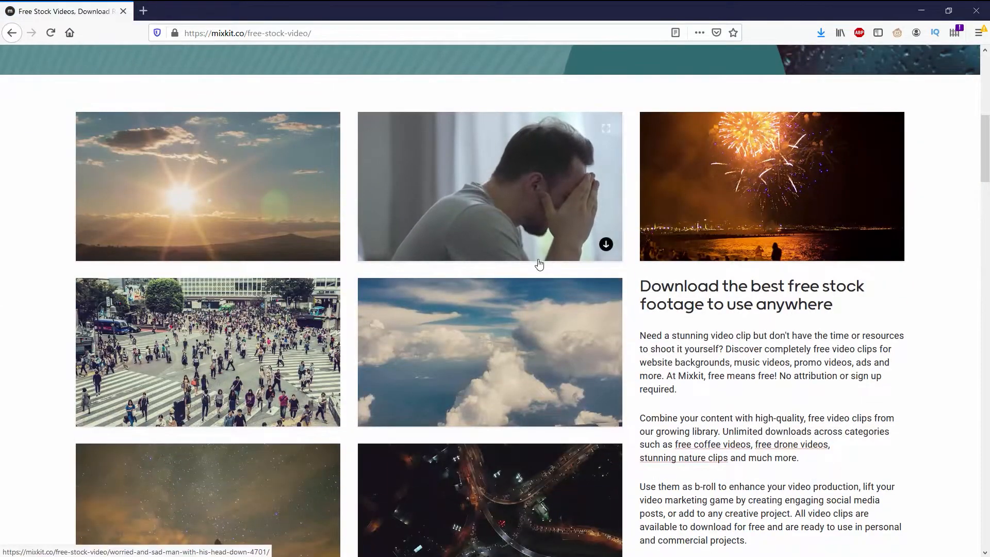
pyautogui.scroll(-3)
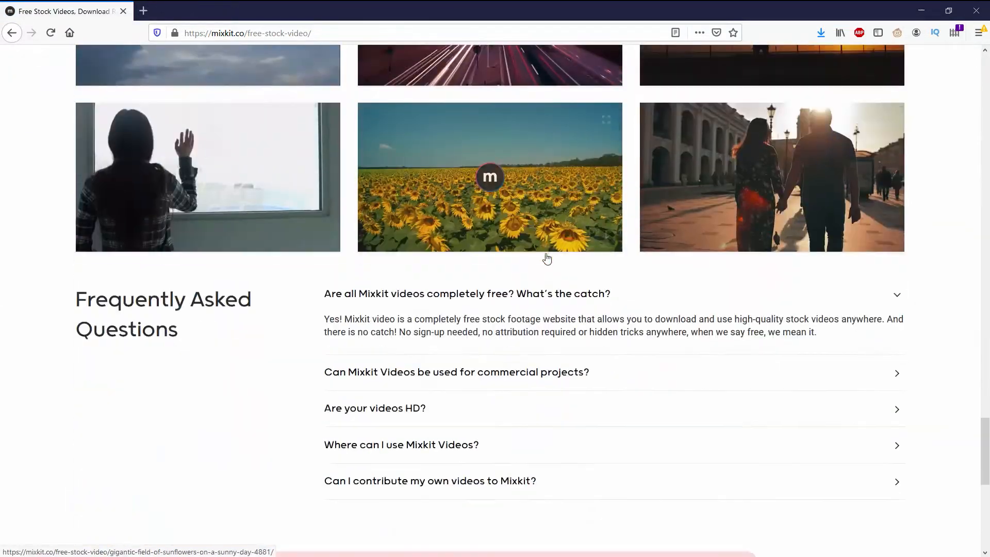
pyautogui.scroll(-3)
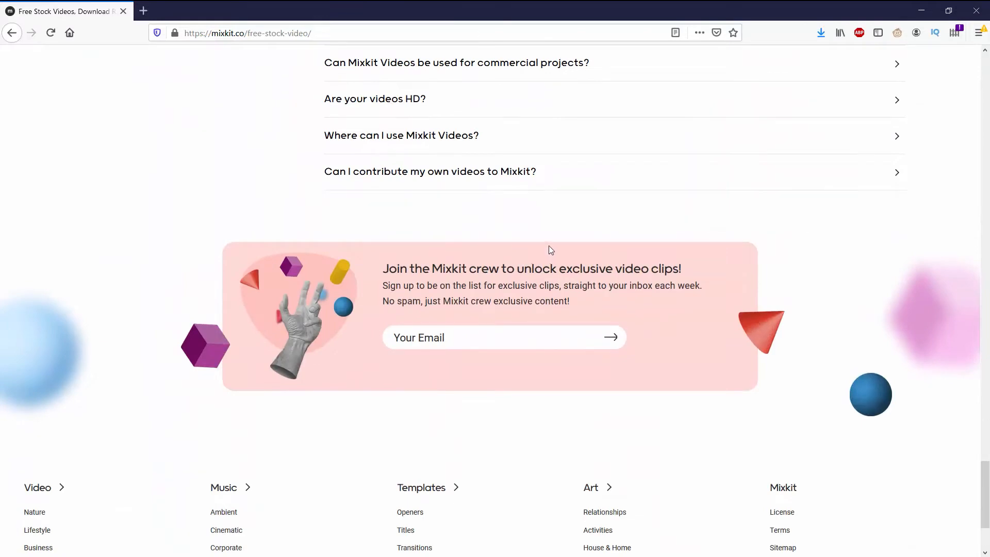
pyautogui.scroll(3)
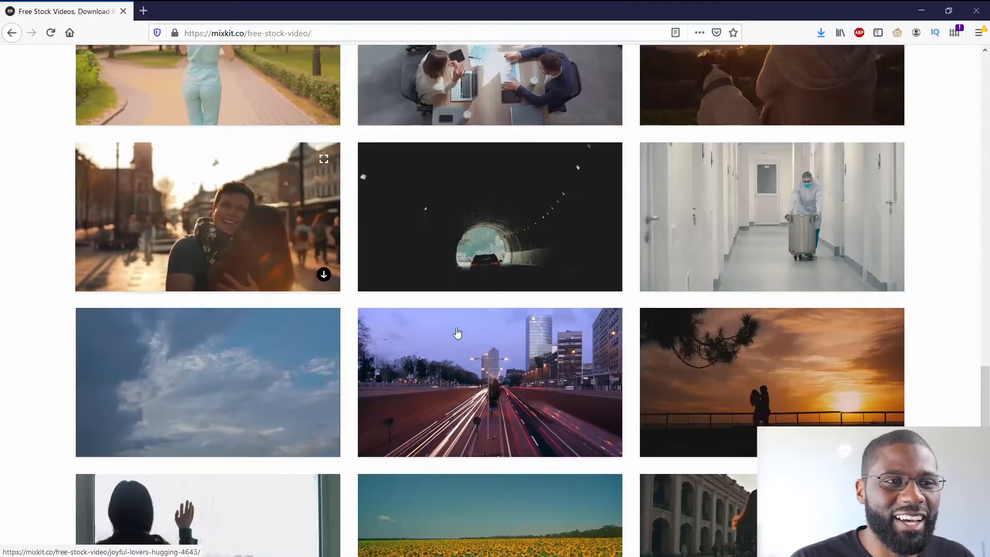
pyautogui.scroll(-3)
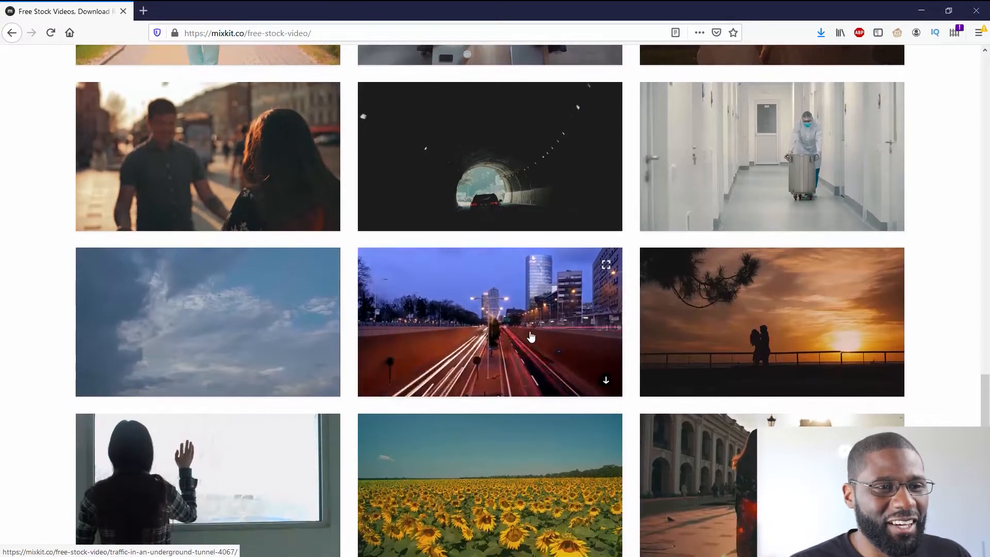
pyautogui.scroll(-3)
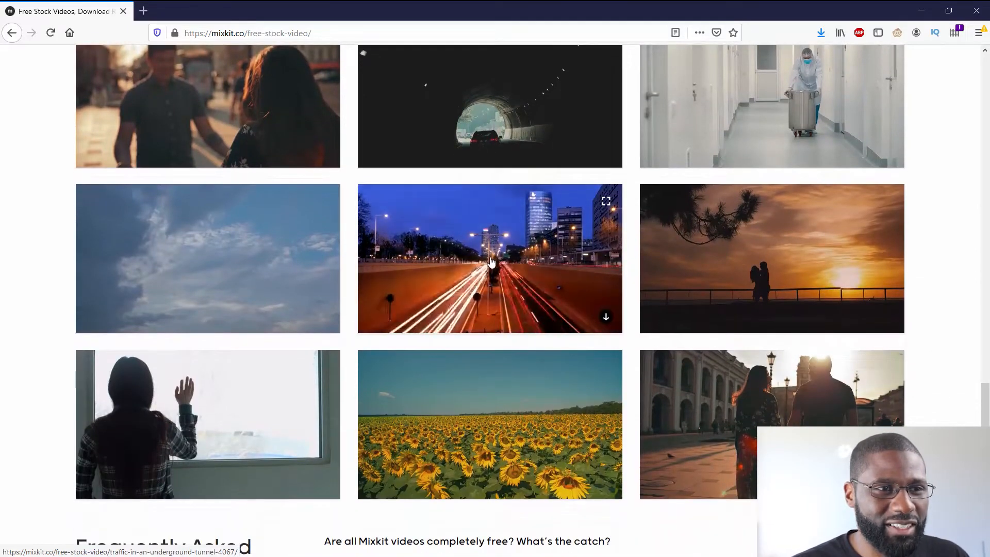
pyautogui.scroll(-3)
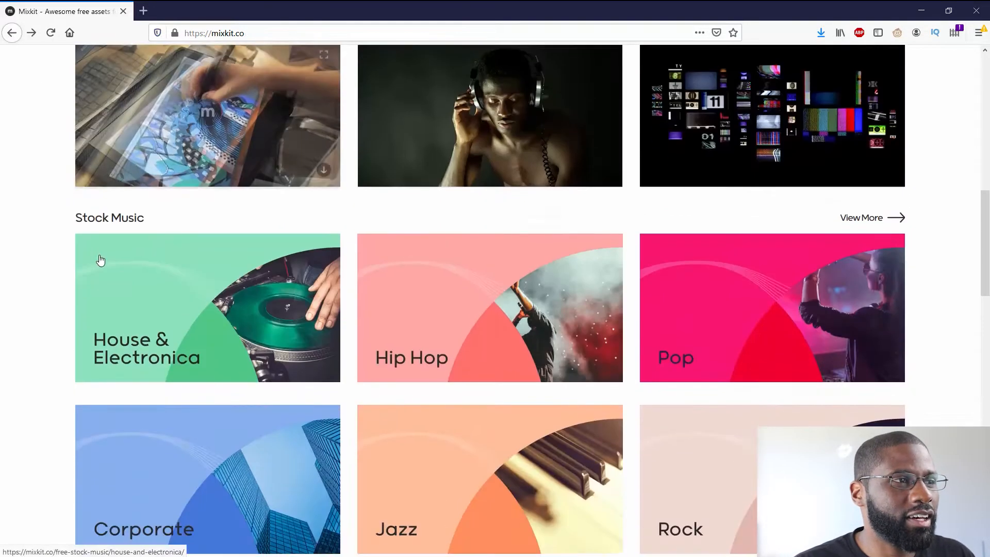
# - Preview the Hip Latin Jazz Groove track on the Jazz page, then pause it
pyautogui.scroll(-3)
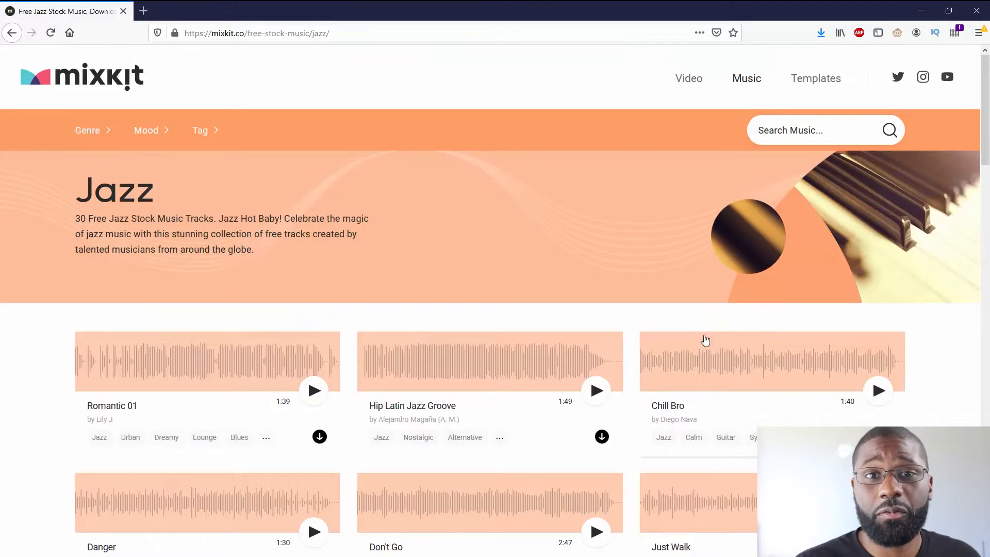
pyautogui.click(596, 390)
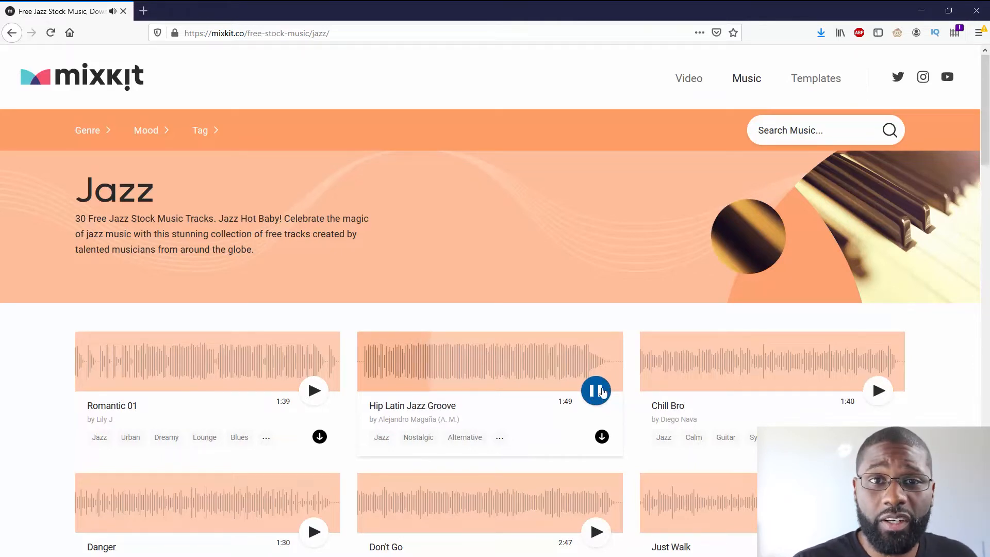
pyautogui.click(595, 389)
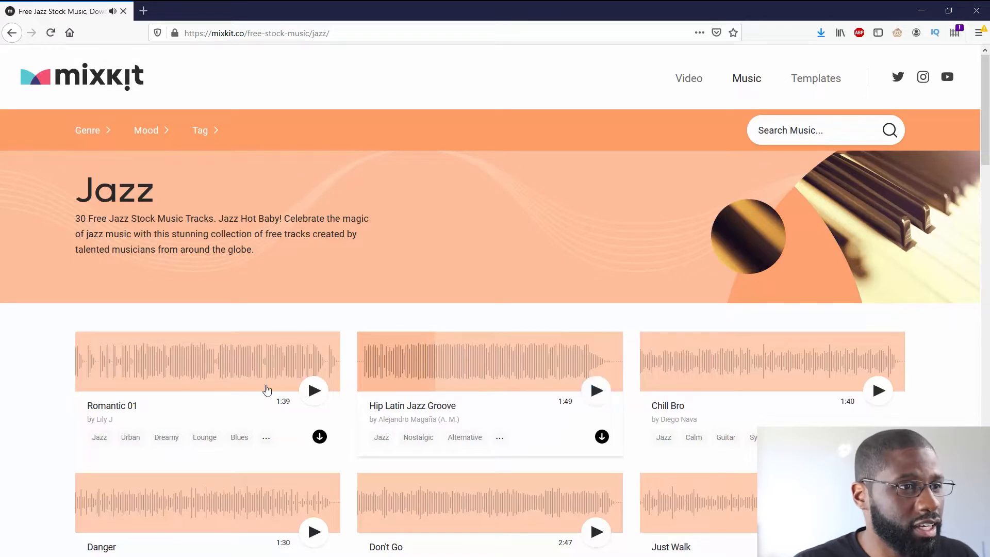
# - Preview Romantic 01 and start downloading the track
pyautogui.scroll(-3)
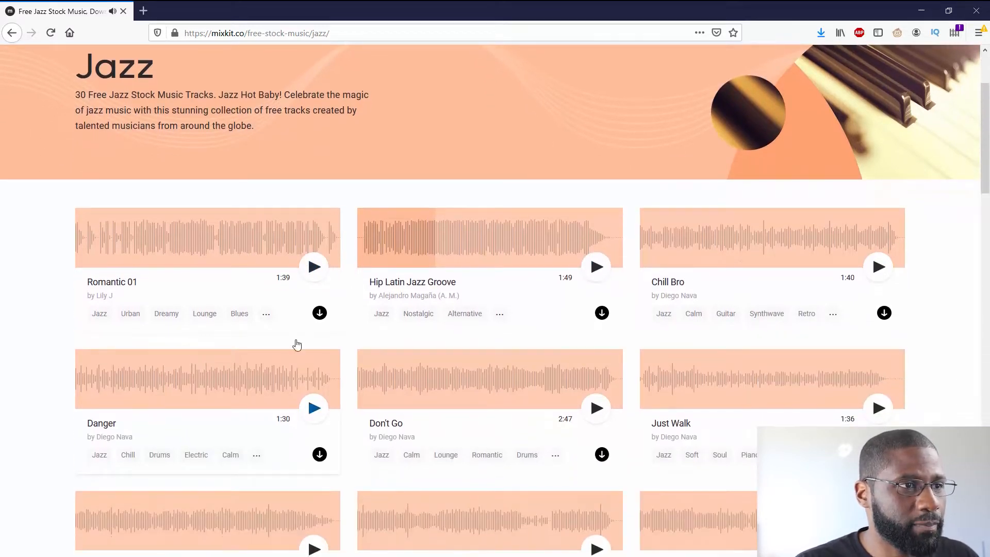
pyautogui.click(314, 266)
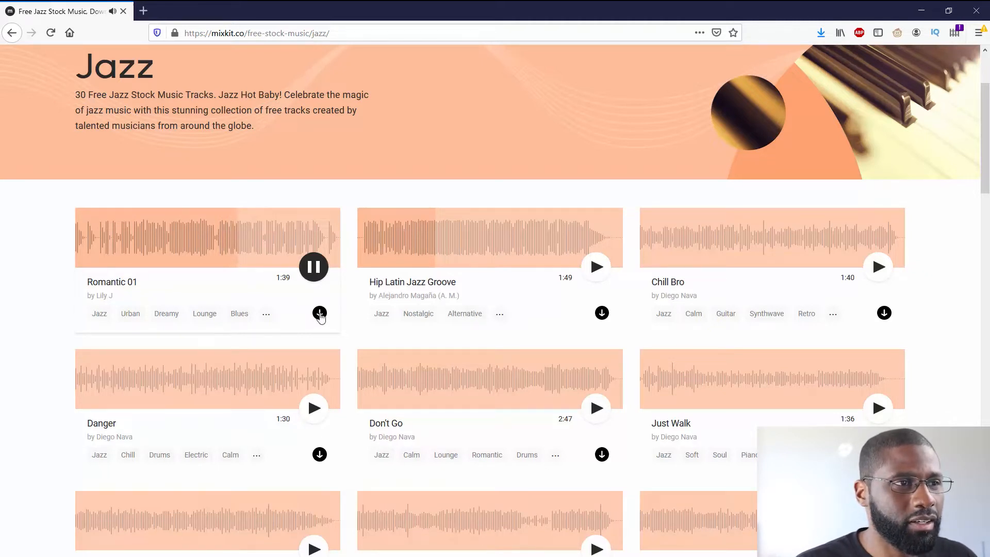
pyautogui.click(320, 313)
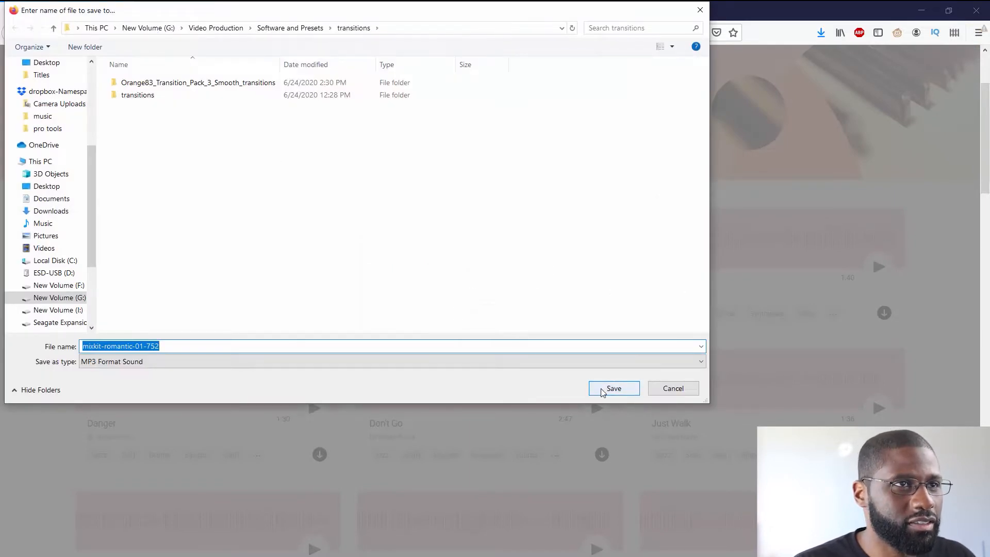
# - Save Romantic 01 as mixkit-romantic-01-752.mp3, dismiss the download notices and pause the preview
pyautogui.click(613, 388)
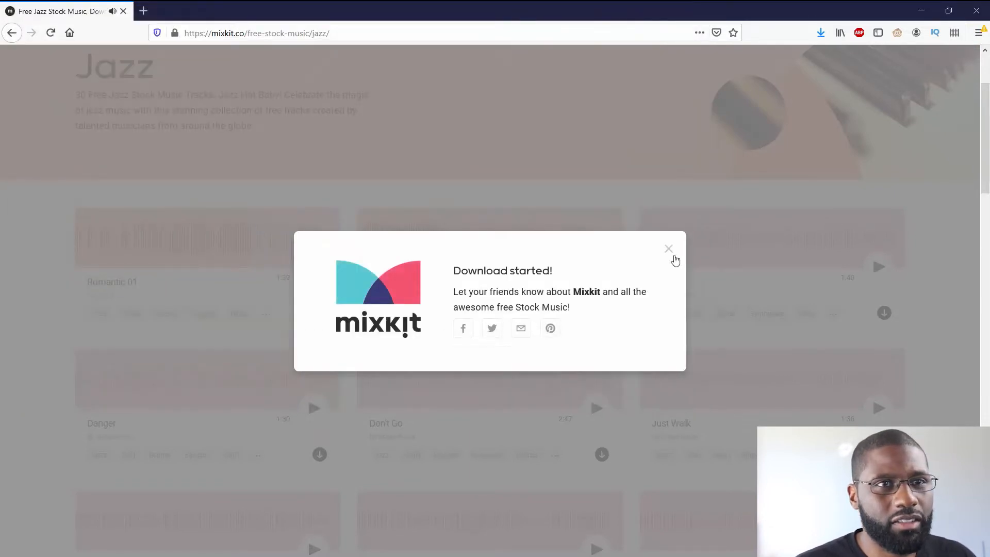
pyautogui.click(820, 33)
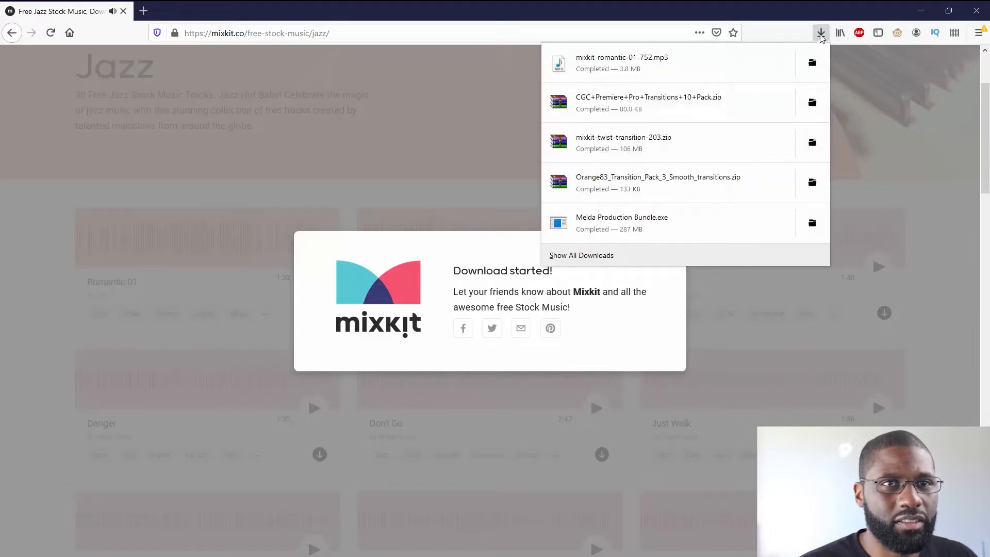
pyautogui.click(313, 266)
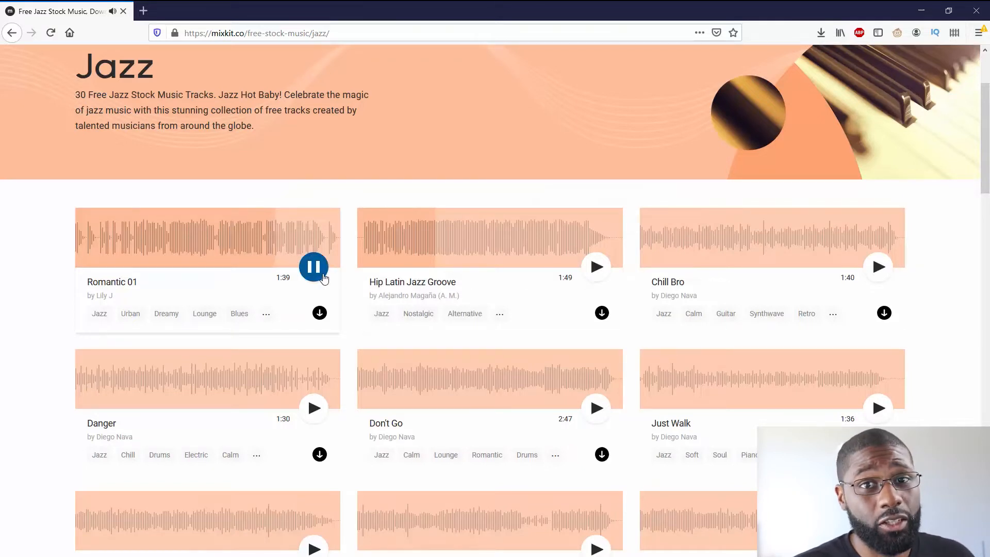
pyautogui.click(313, 267)
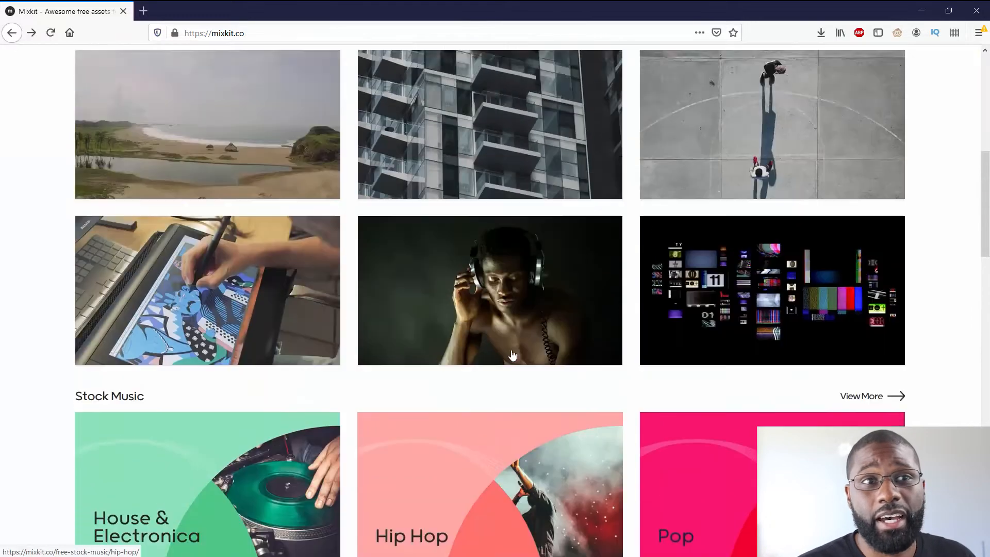
# - Browse the Lower-thirds template collection, then move on to the Transitions collection
pyautogui.scroll(3)
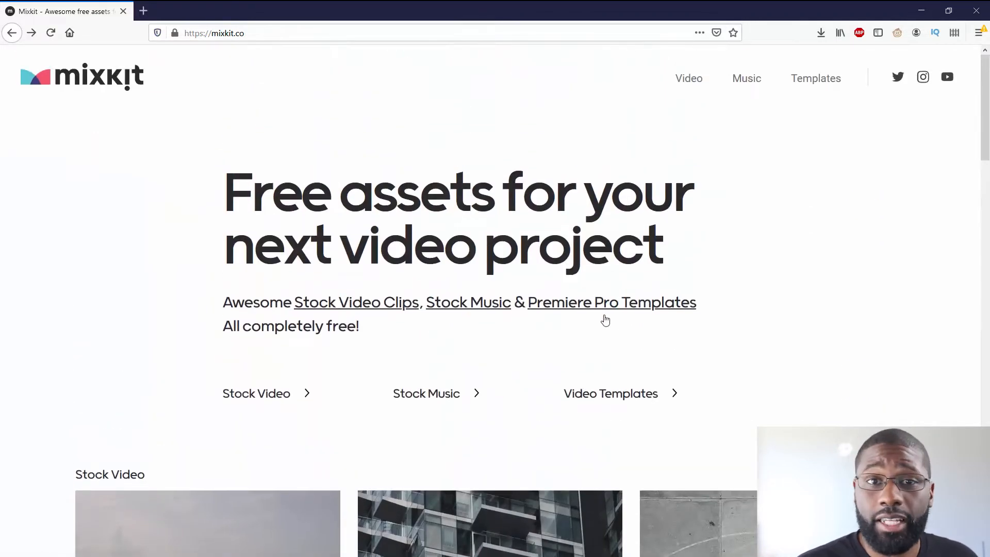
pyautogui.scroll(-3)
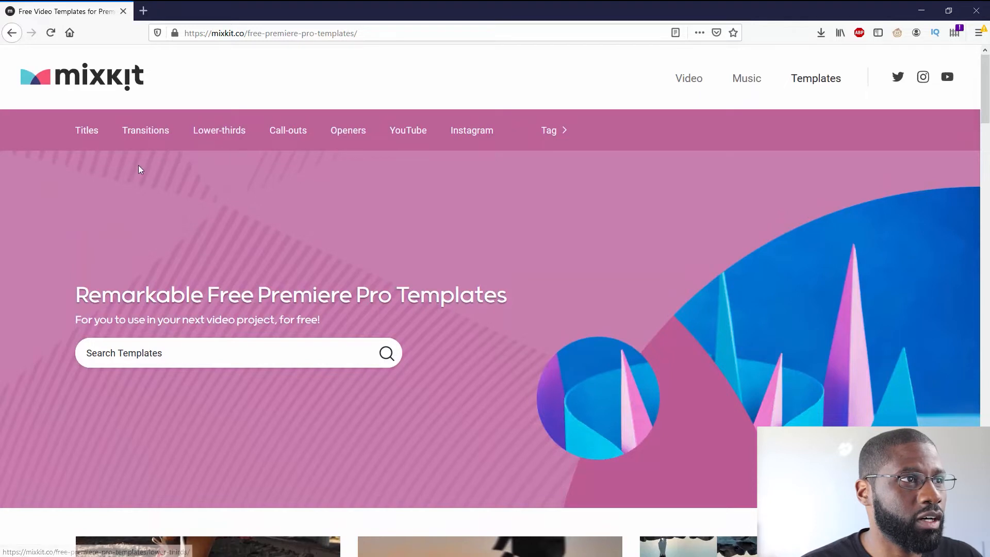
pyautogui.click(218, 130)
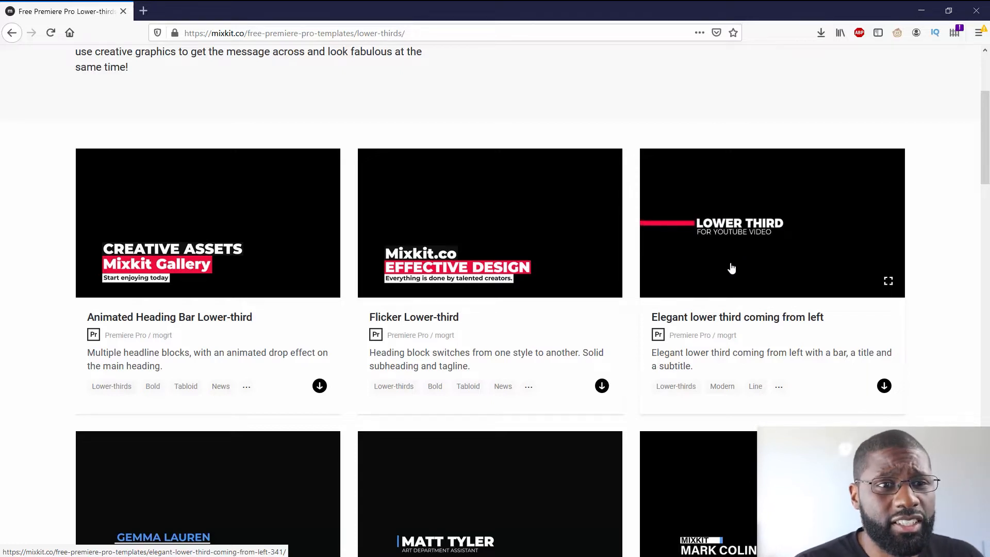
pyautogui.scroll(-3)
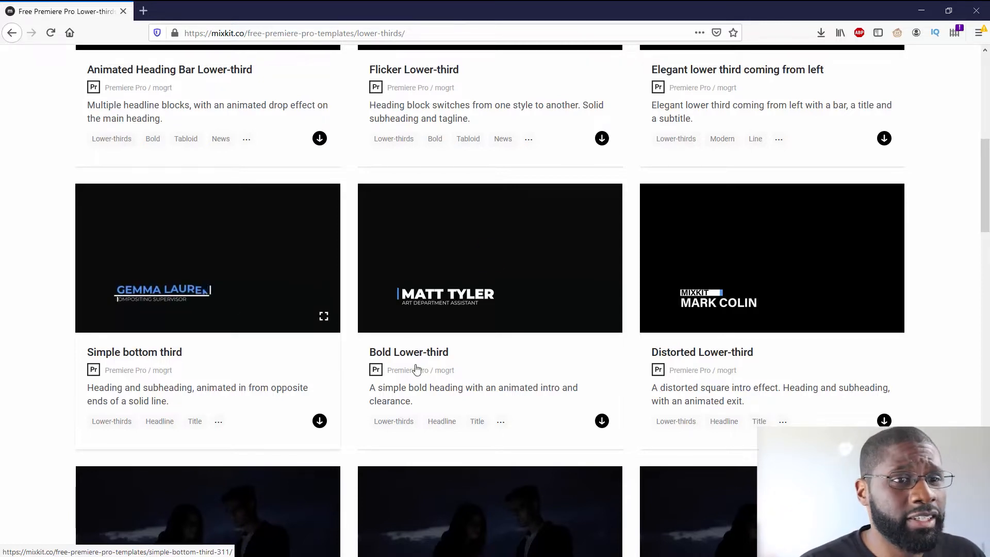
pyautogui.scroll(-3)
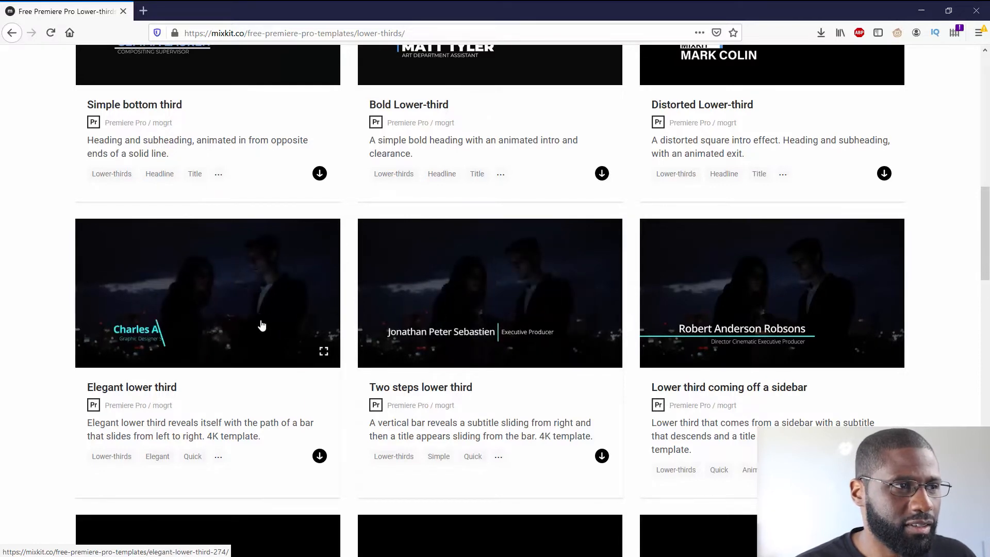
pyautogui.click(146, 130)
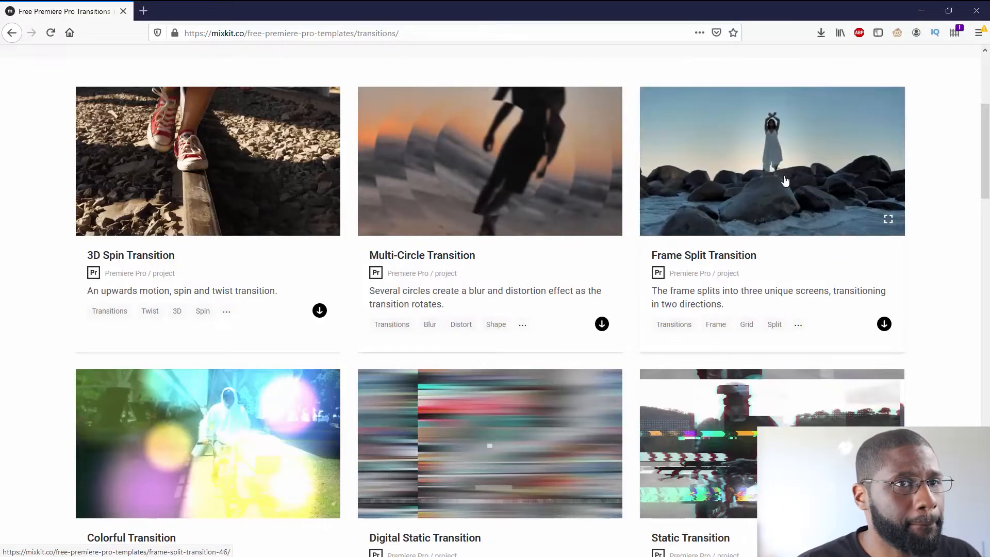
# - Scroll through the first Transitions page and go to page 4
pyautogui.scroll(-3)
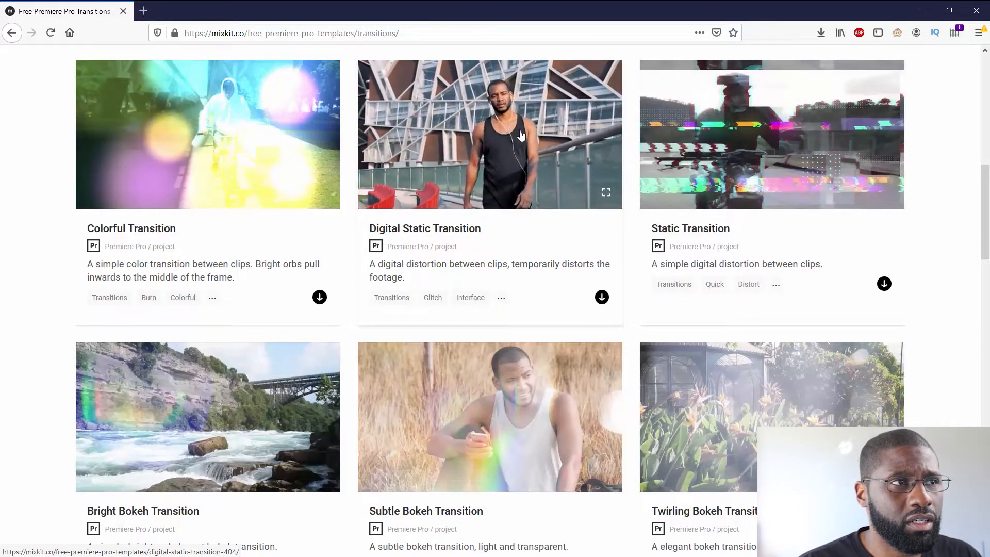
pyautogui.scroll(-3)
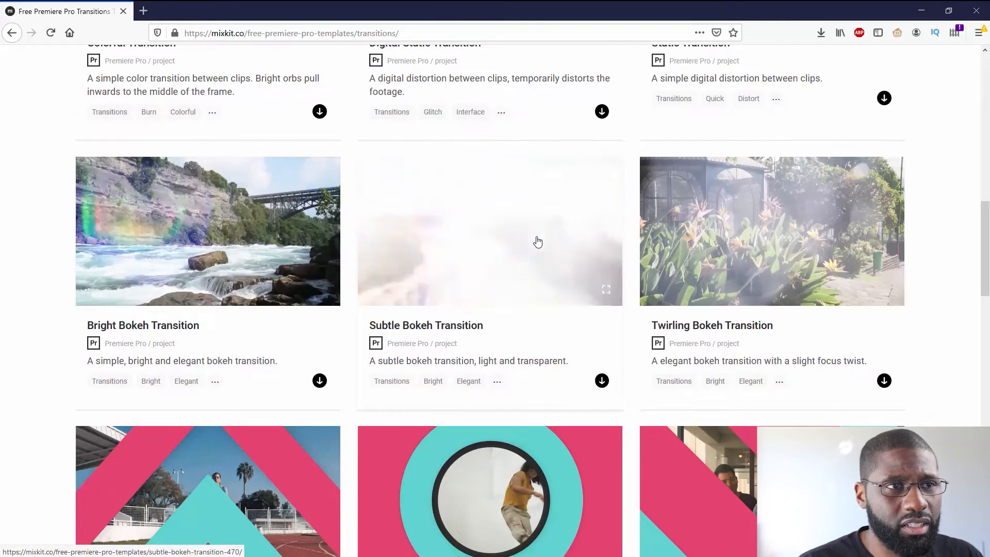
pyautogui.scroll(-3)
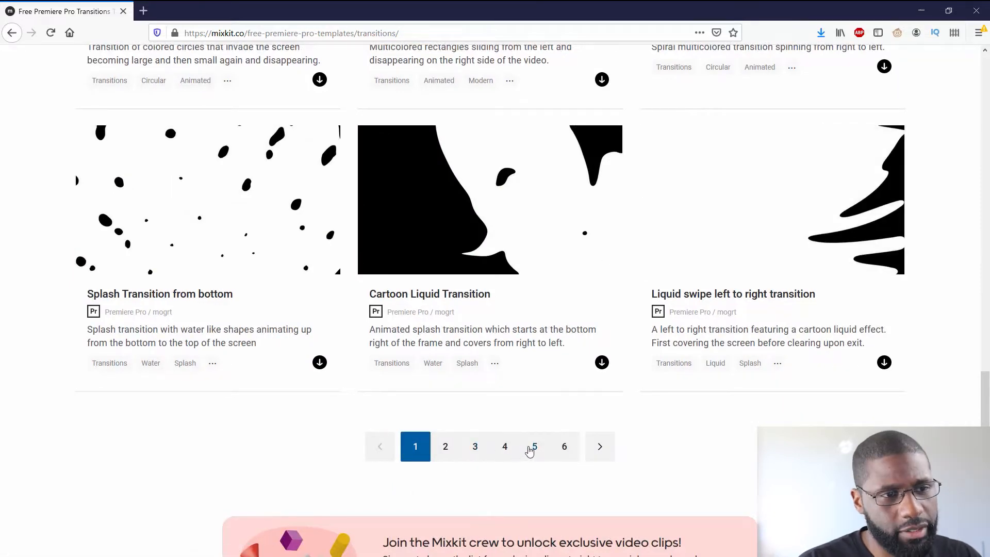
pyautogui.click(504, 447)
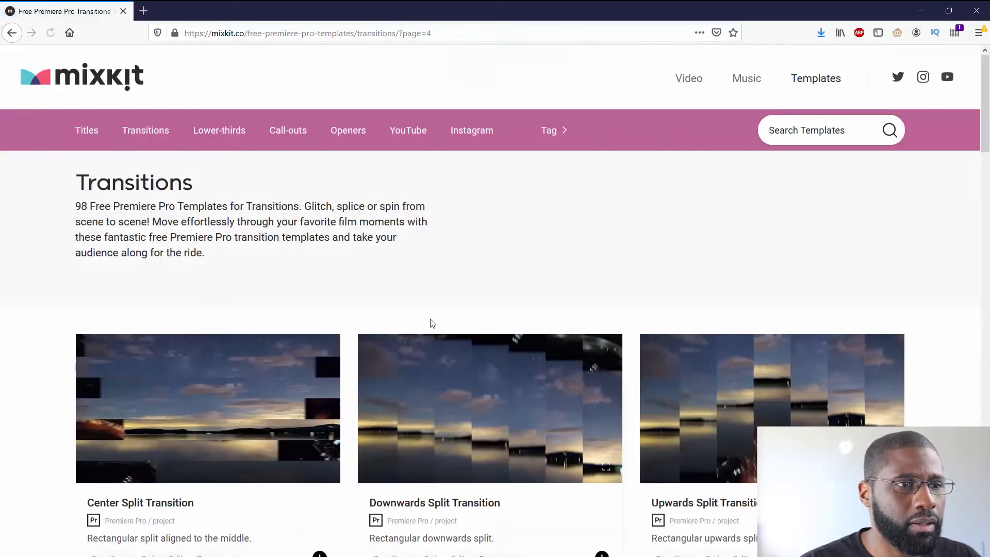
# - Scroll through page 4's split, twist, swipe, spin and distort transitions to the pagination
pyautogui.scroll(-3)
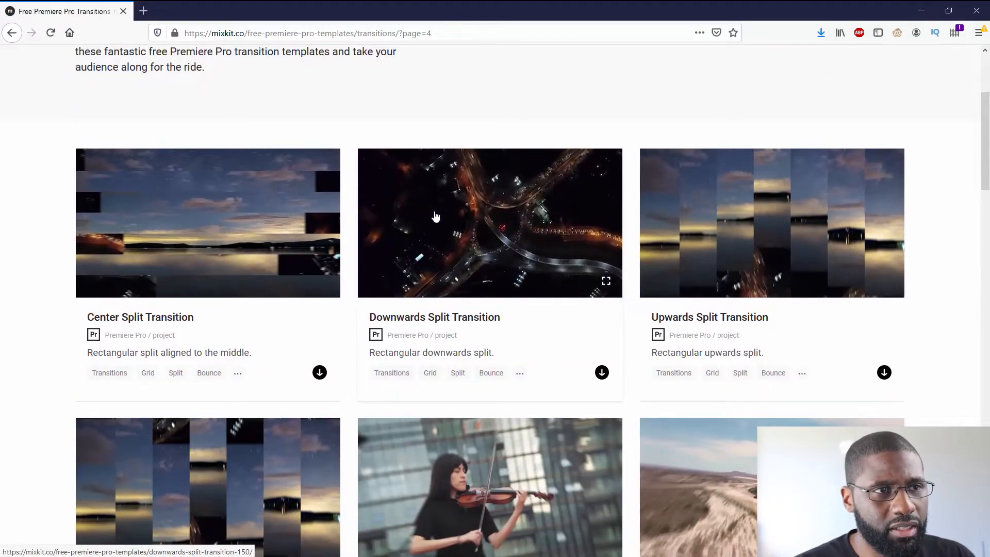
pyautogui.scroll(-3)
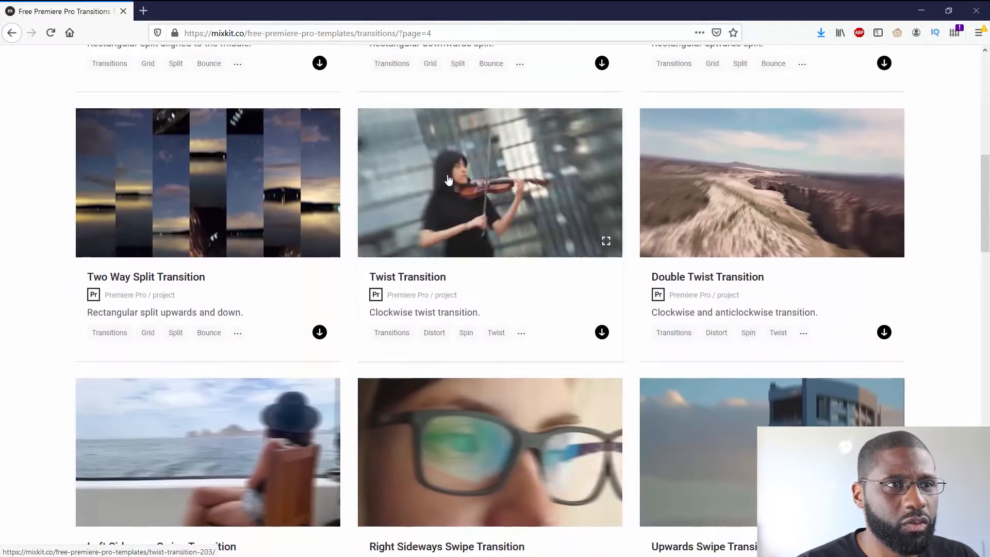
pyautogui.scroll(-3)
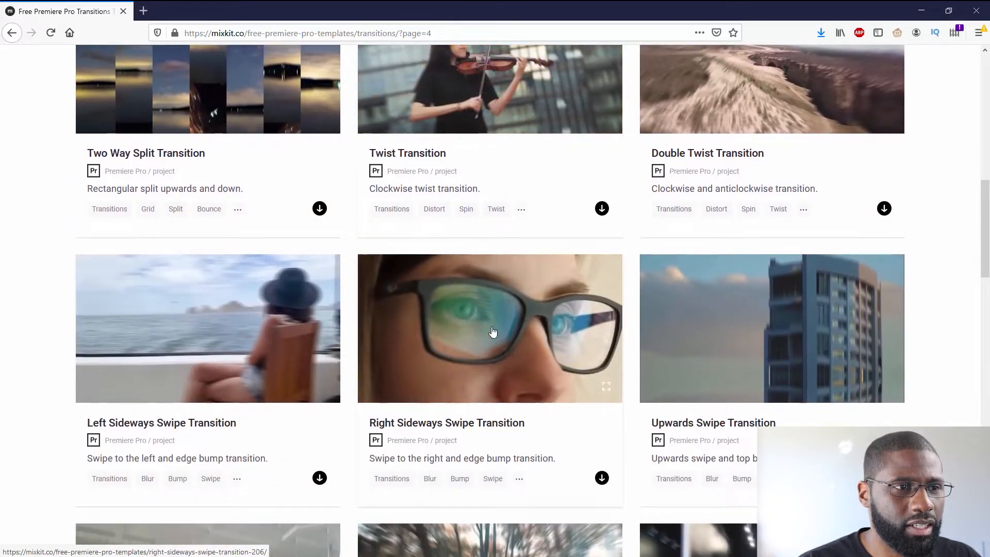
pyautogui.scroll(-3)
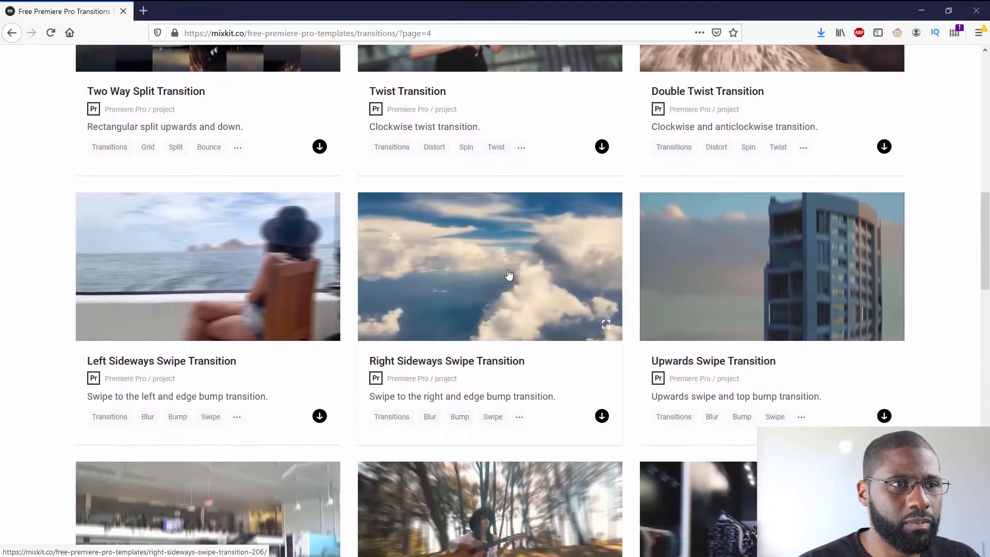
pyautogui.scroll(-3)
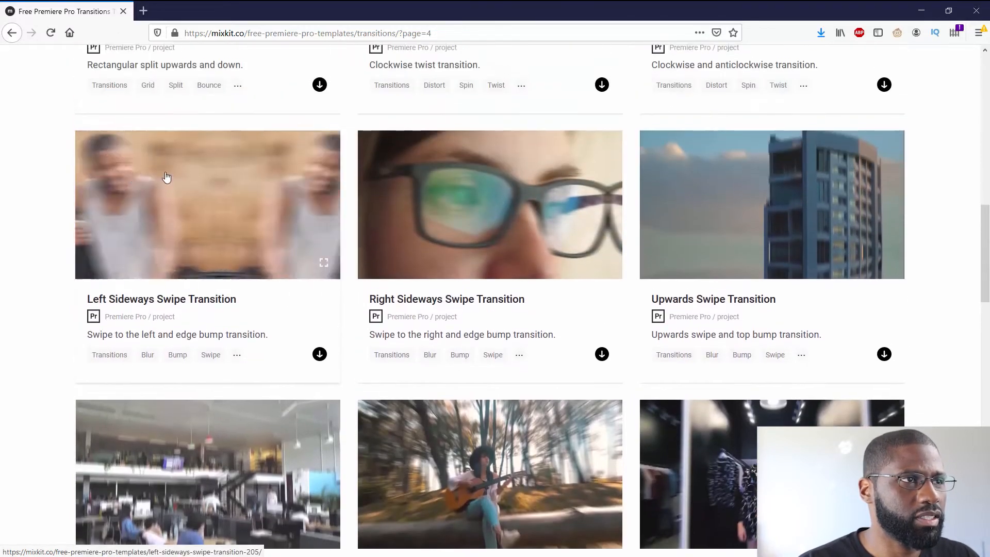
pyautogui.scroll(-3)
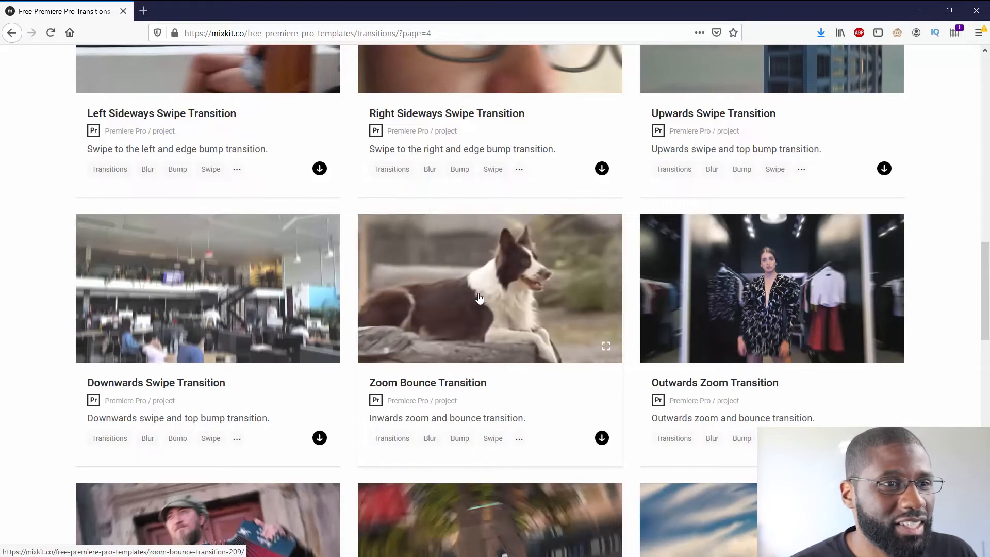
pyautogui.scroll(-3)
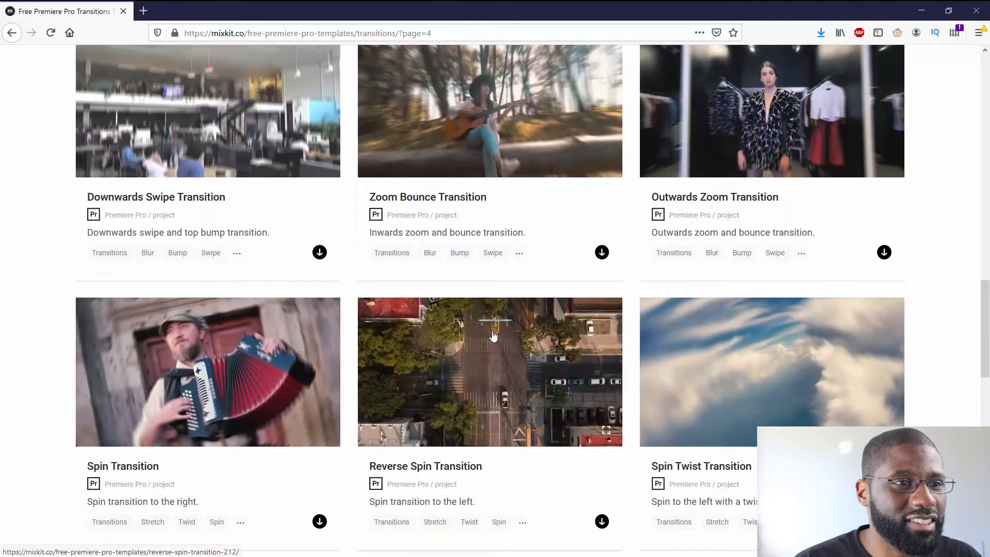
pyautogui.scroll(-3)
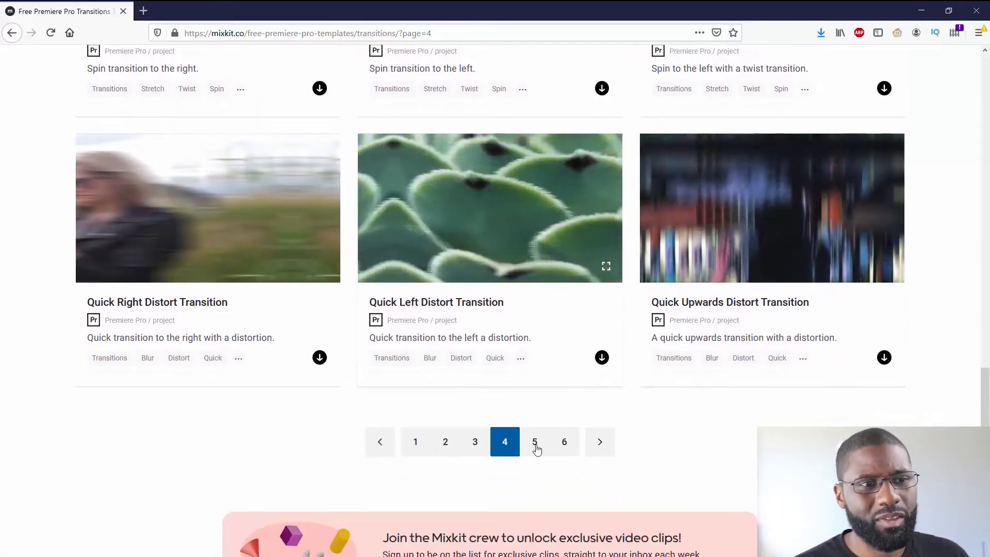
# - Go to page 5 of the transitions and scroll down toward page 6
pyautogui.click(534, 441)
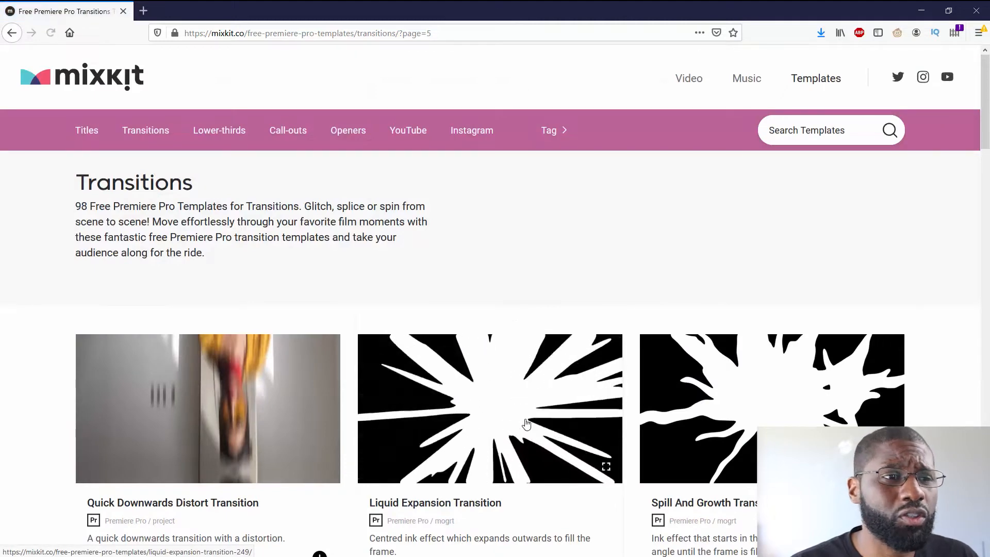
pyautogui.scroll(-3)
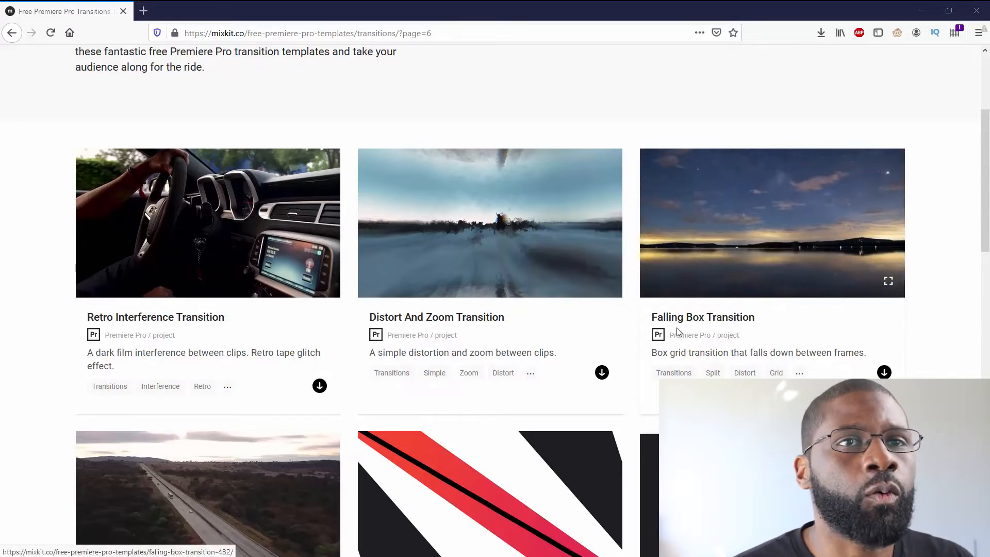
# - Reveal the downloaded diagonal multicolor transition zip and bring up its extract actions
pyautogui.click(820, 33)
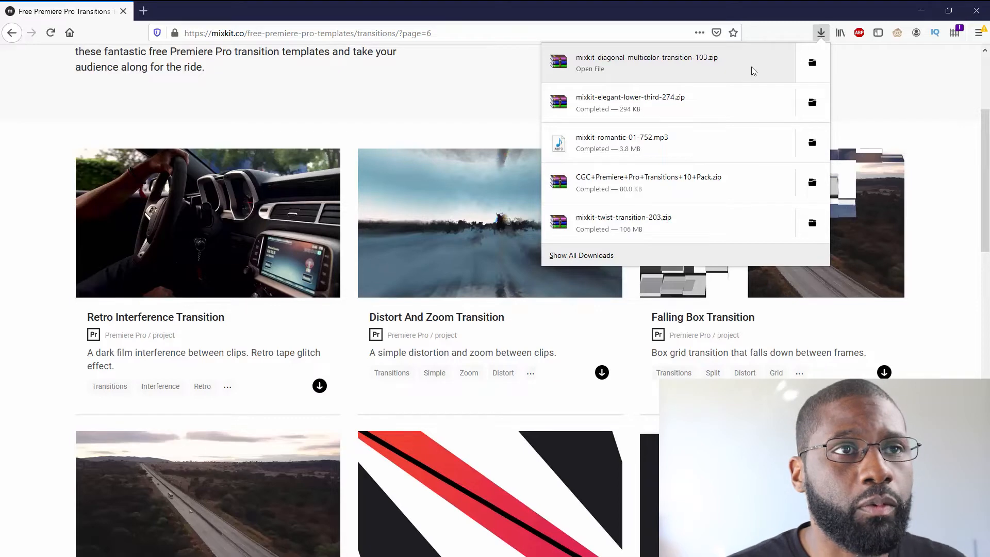
pyautogui.moveTo(812, 63)
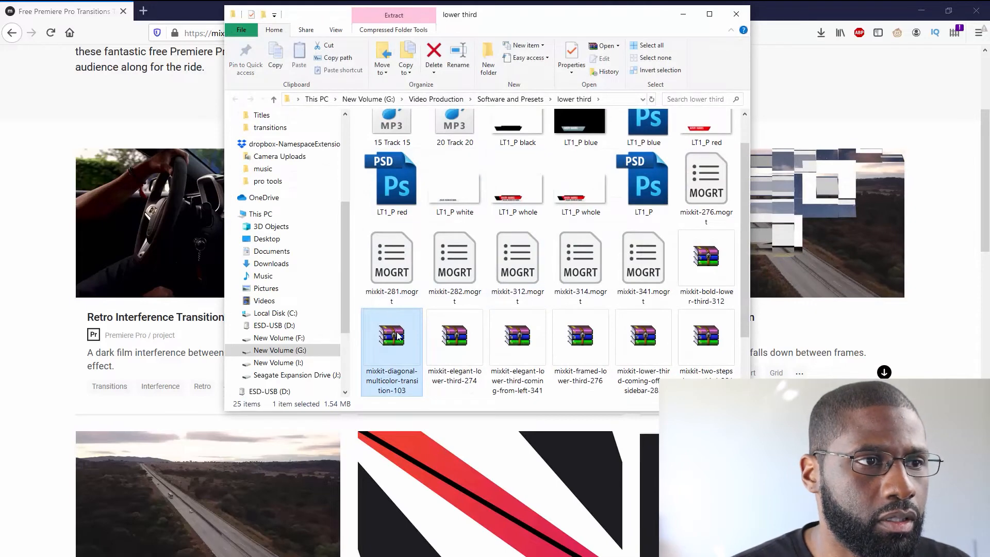
pyautogui.rightClick(391, 350)
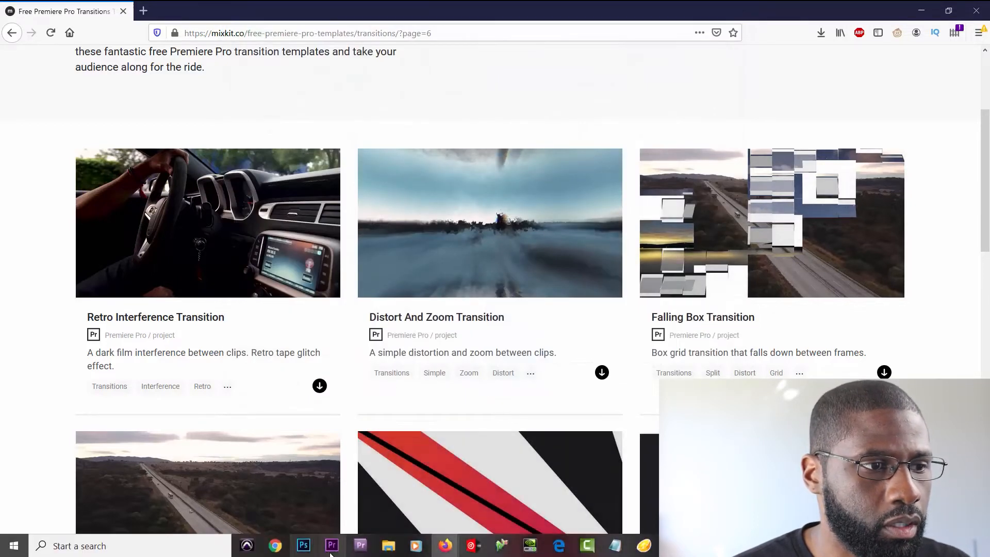
# - In Premiere Pro, install the downloaded .mogrt from the lower third folder via Essential Graphics
pyautogui.click(331, 546)
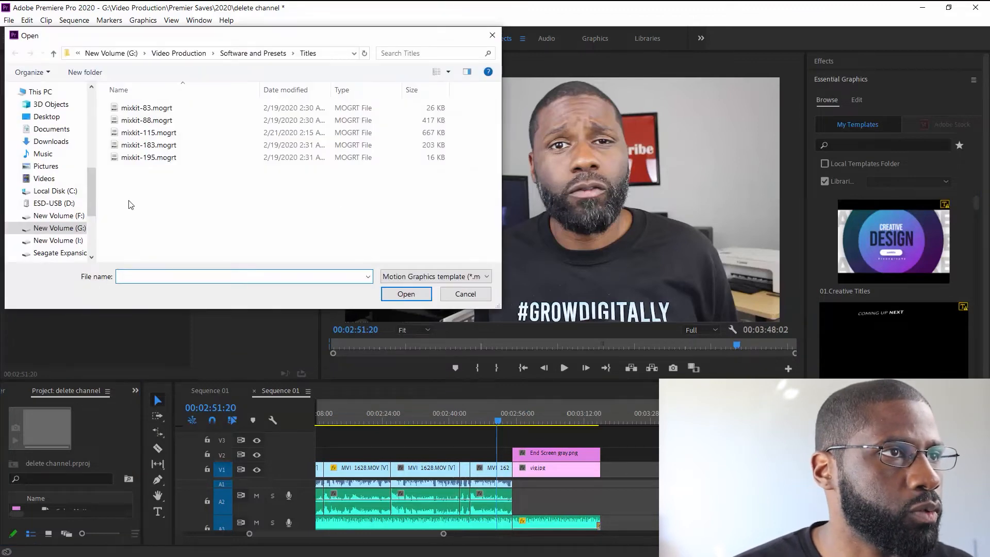
pyautogui.click(253, 53)
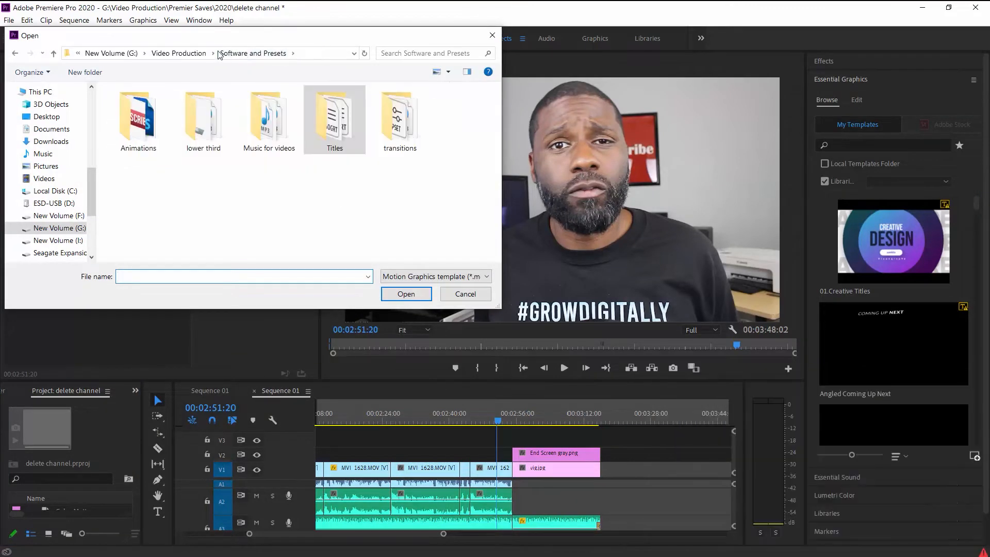
pyautogui.doubleClick(203, 117)
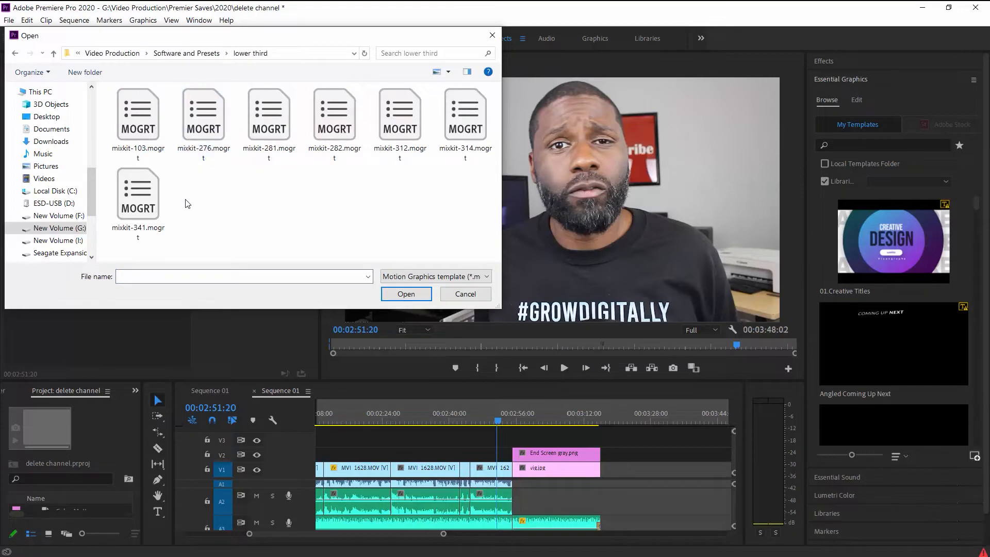
pyautogui.click(406, 294)
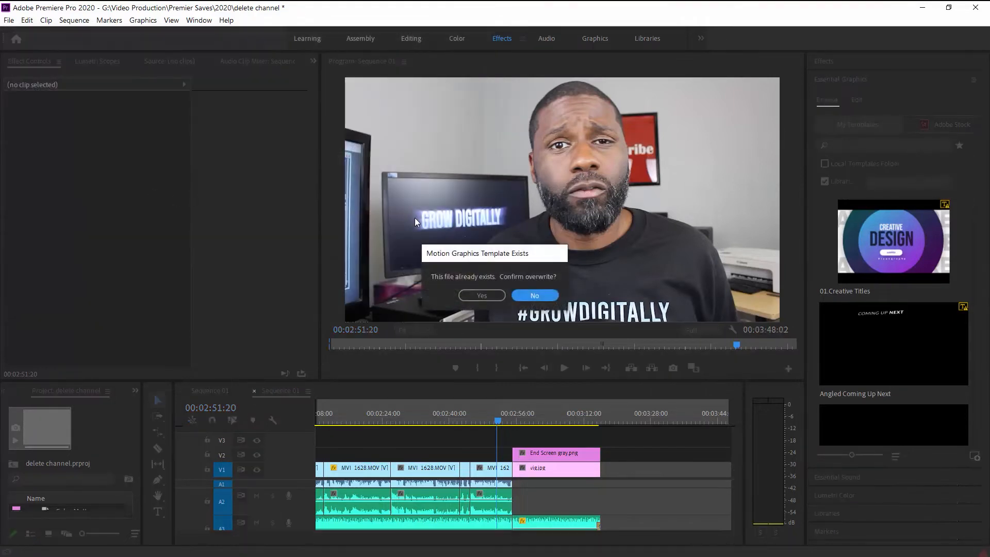
pyautogui.moveTo(482, 295)
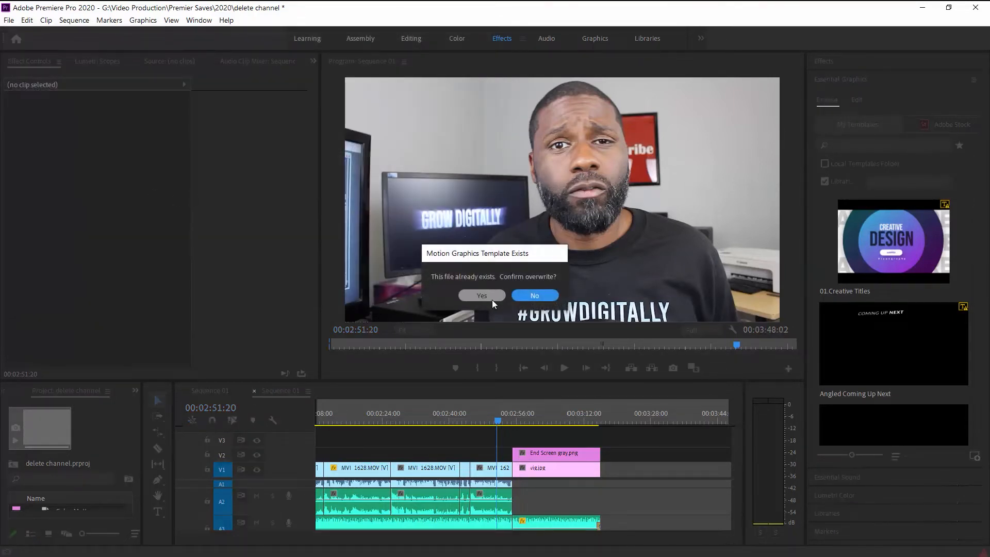
pyautogui.moveTo(505, 324)
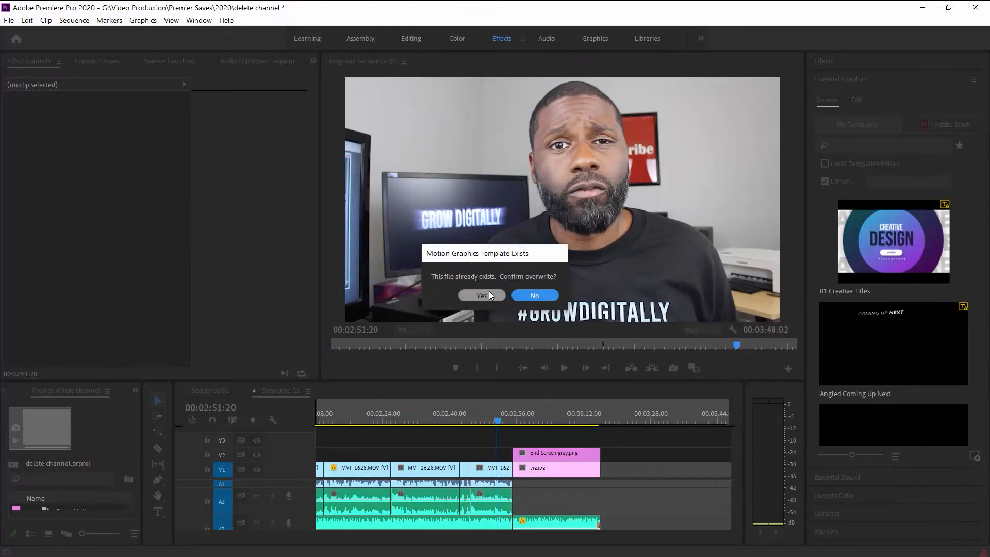
pyautogui.moveTo(484, 298)
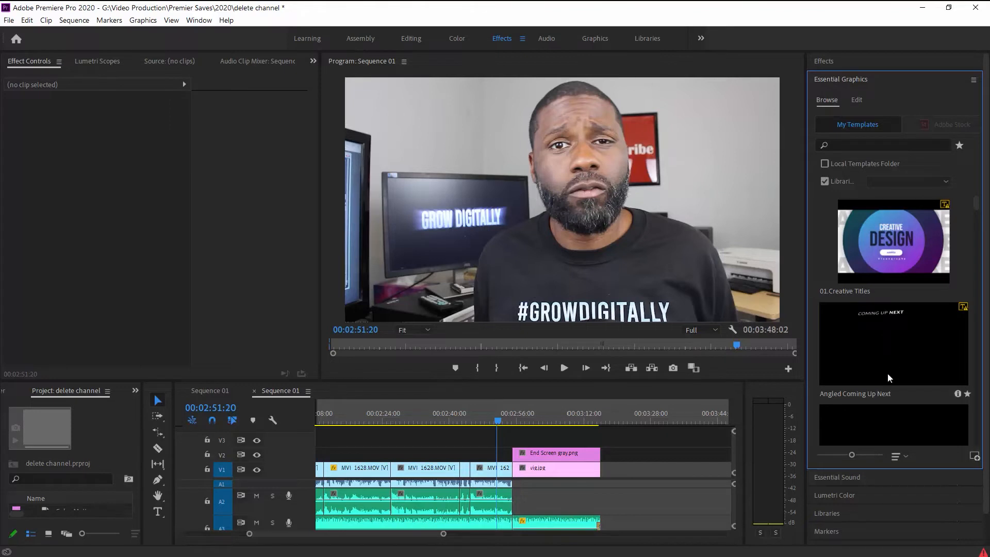
pyautogui.scroll(-3)
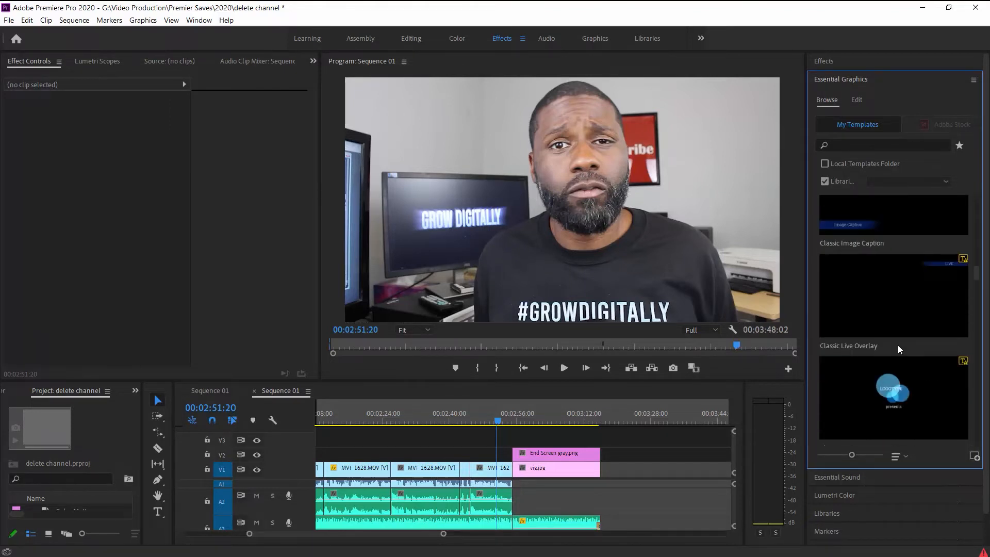
pyautogui.scroll(-3)
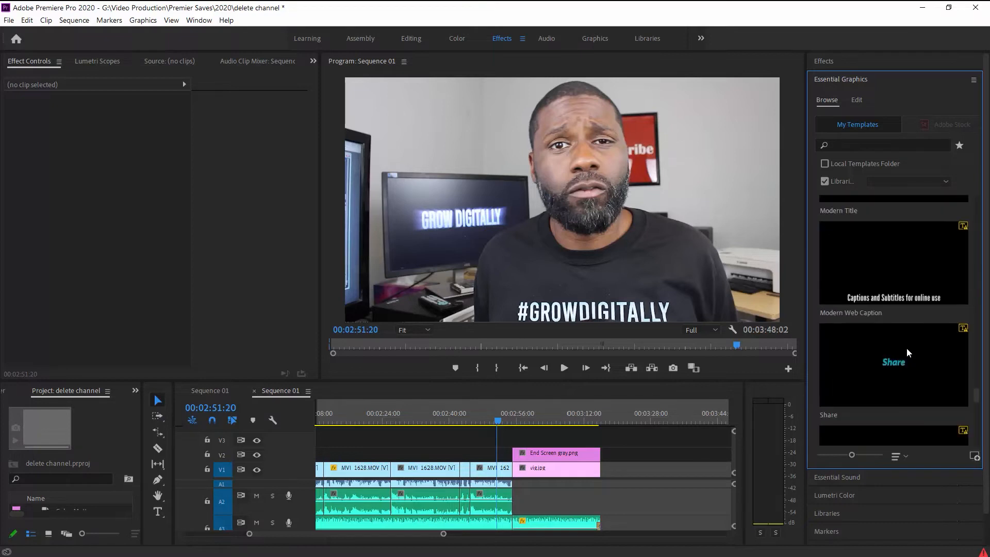
pyautogui.scroll(-3)
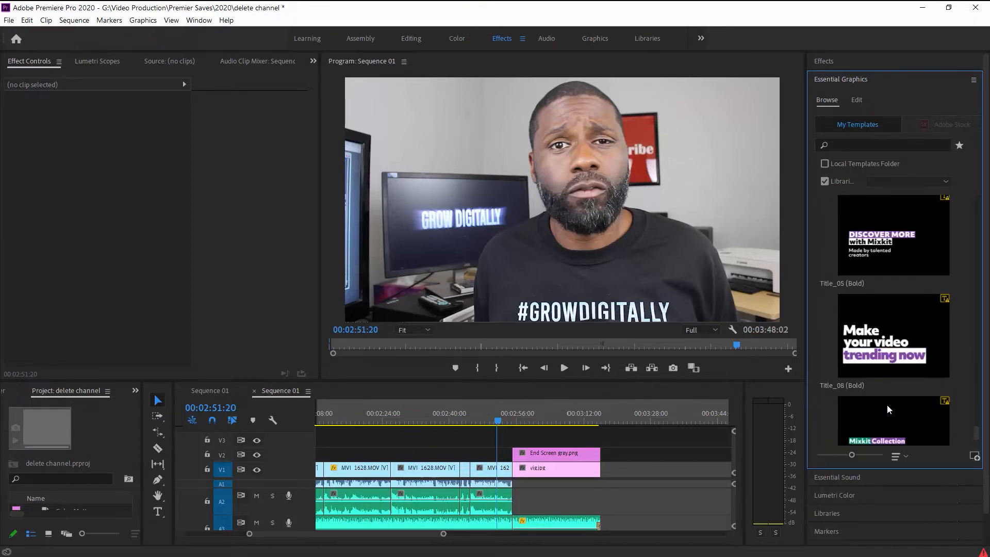
pyautogui.scroll(-3)
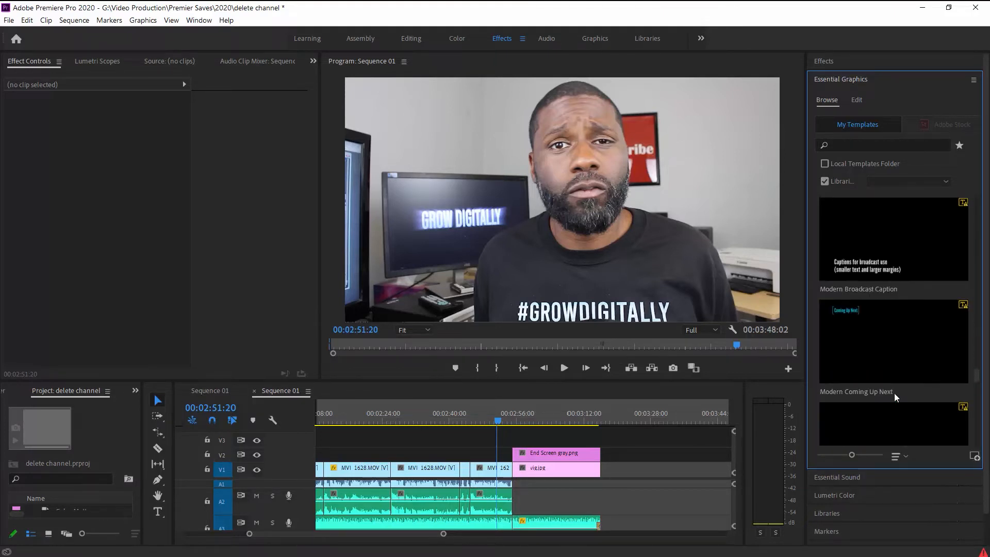
pyautogui.scroll(-3)
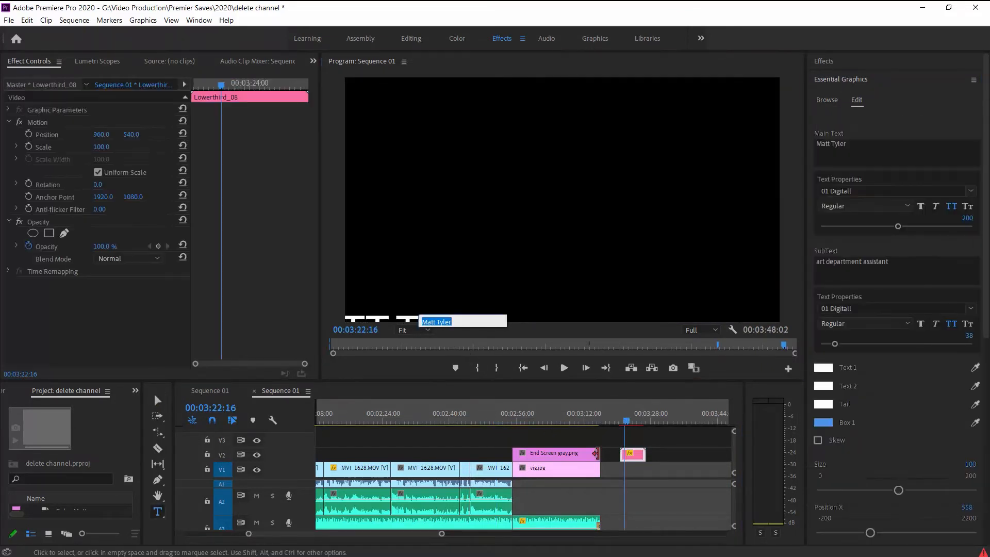
# - Select the Lowerthird_08 clip on track V2 for editing
pyautogui.click(631, 456)
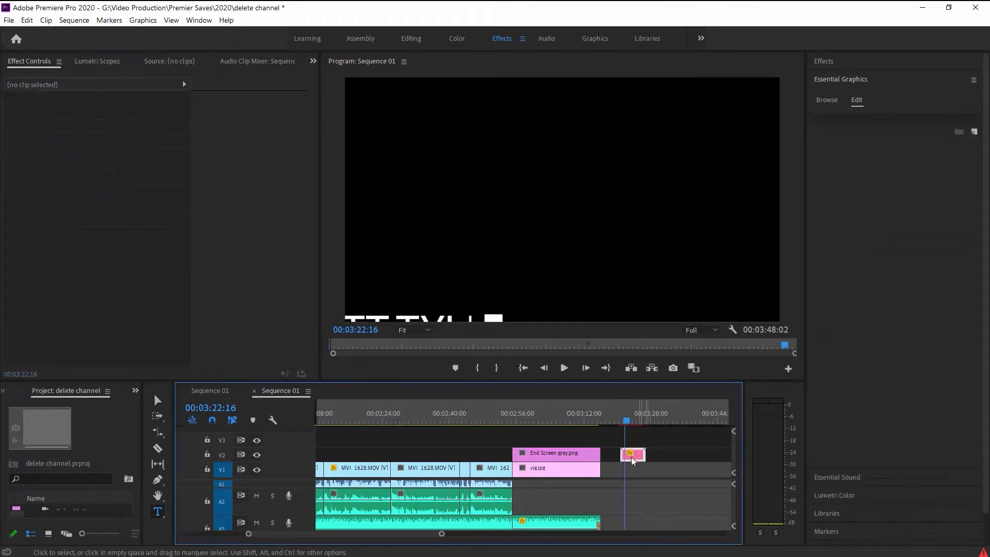
pyautogui.click(632, 455)
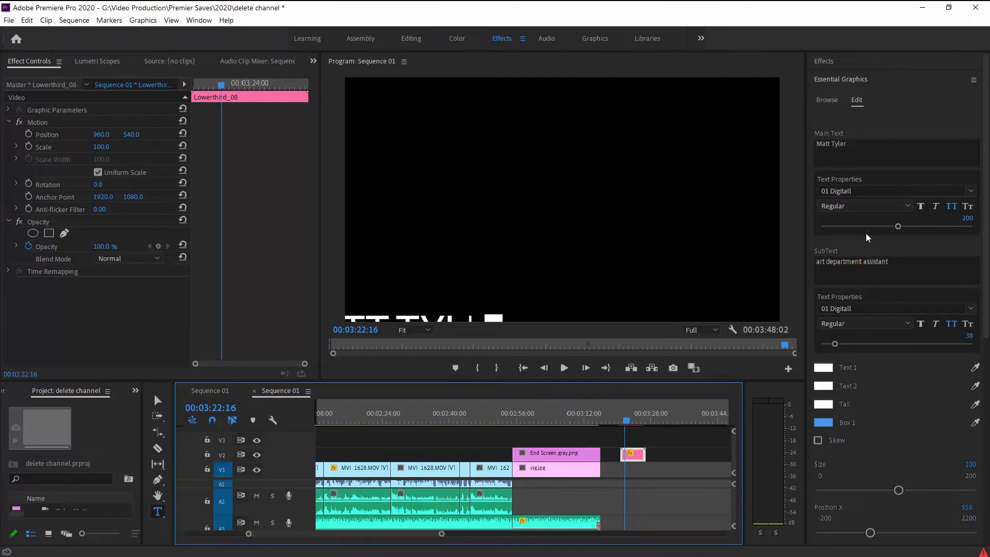
pyautogui.moveTo(171, 283)
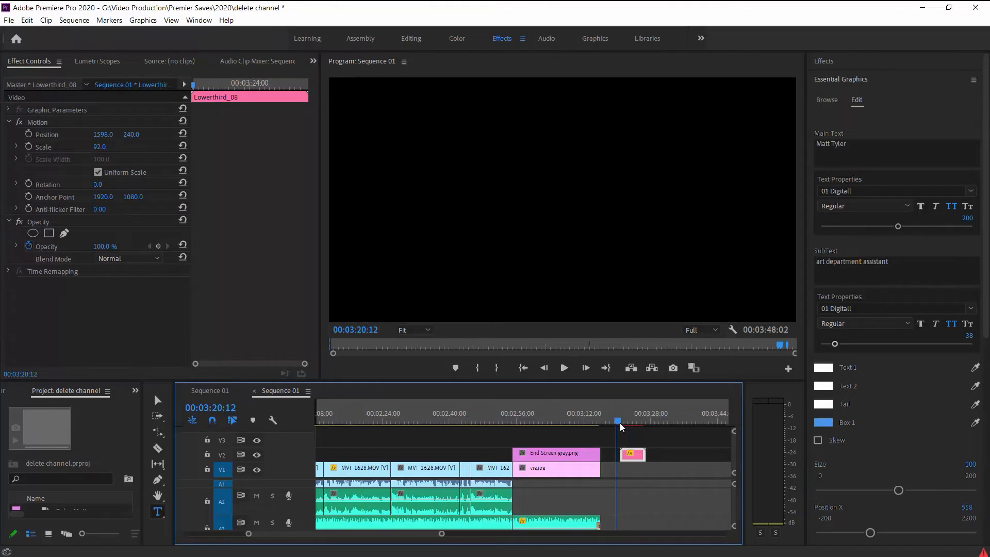
# - Park the playhead on the lower third and recolor its Box 1 to green
pyautogui.click(563, 367)
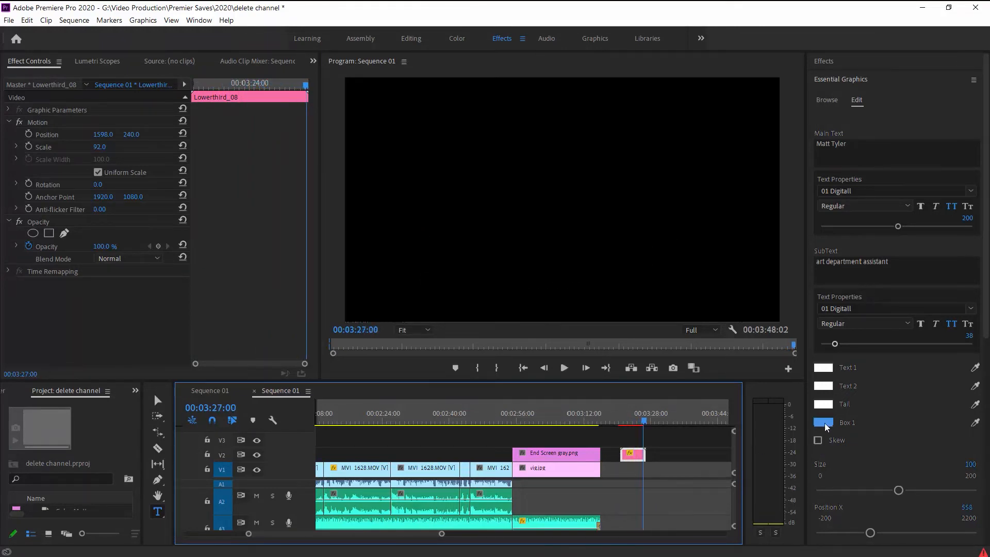
pyautogui.click(824, 423)
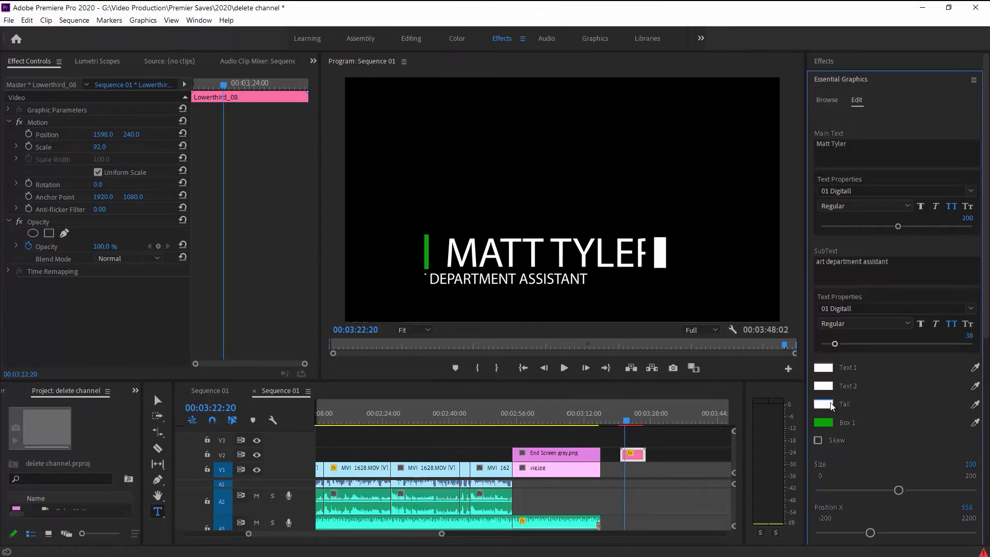
# - Recolor the Tail swatch to a dark red shade and confirm
pyautogui.click(823, 423)
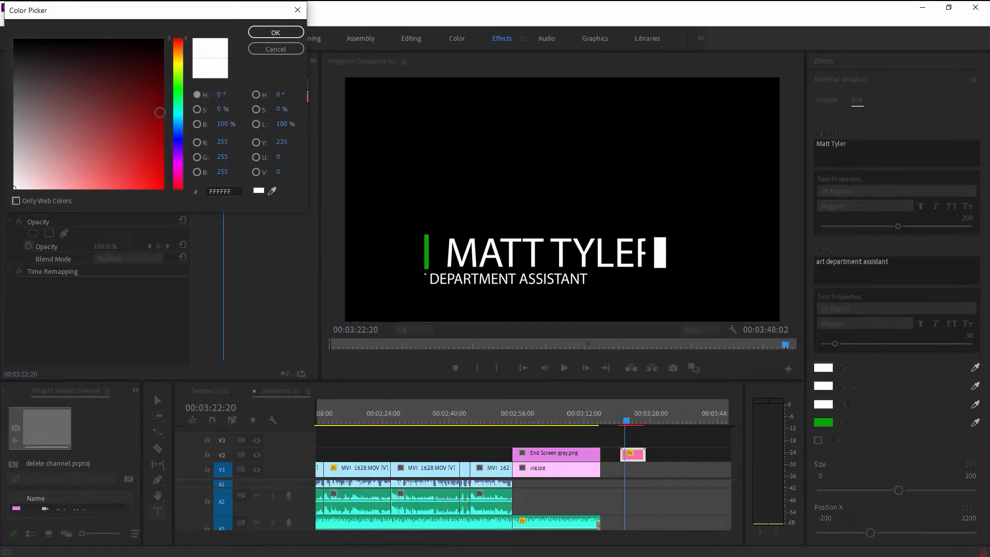
pyautogui.click(160, 91)
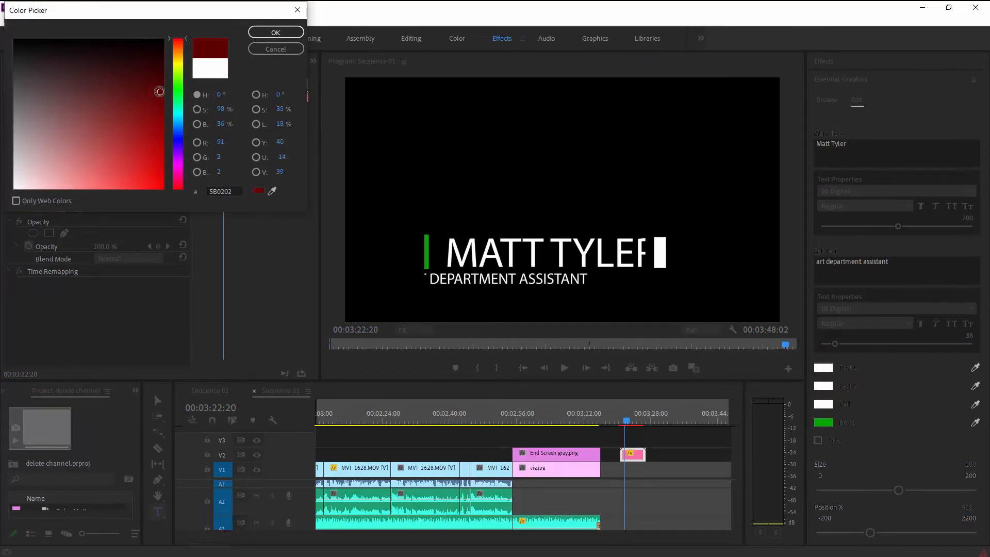
pyautogui.click(155, 131)
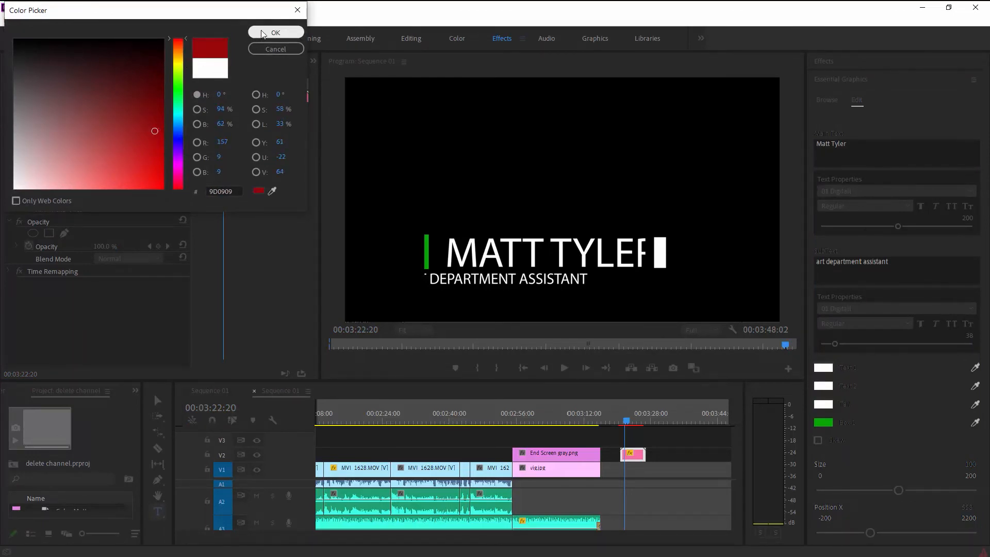
pyautogui.click(276, 32)
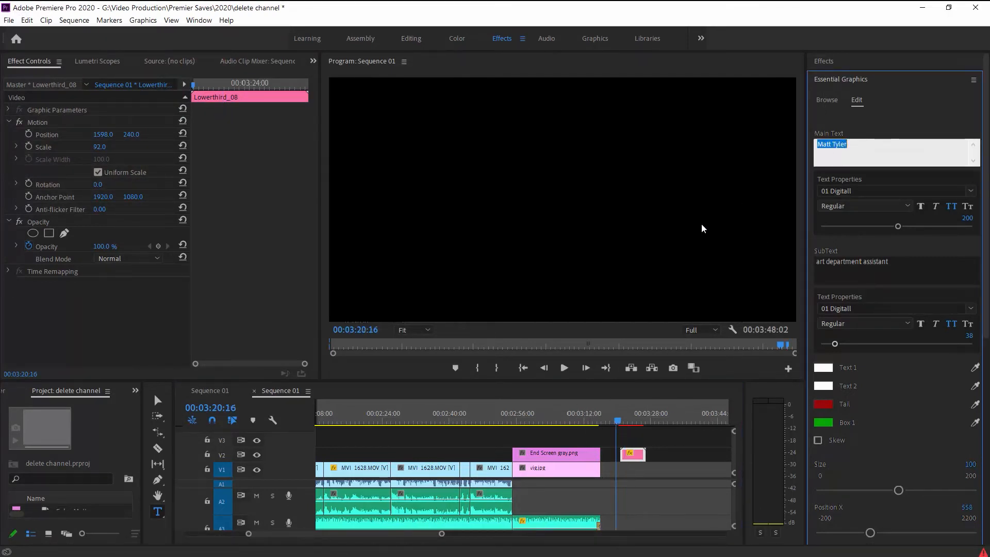
pyautogui.write('Avery')
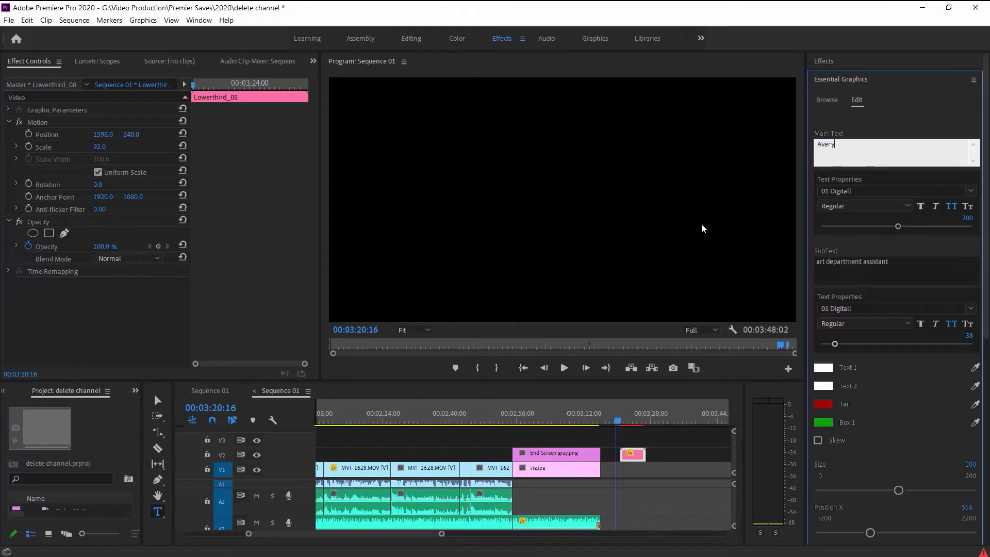
pyautogui.write('Harris')
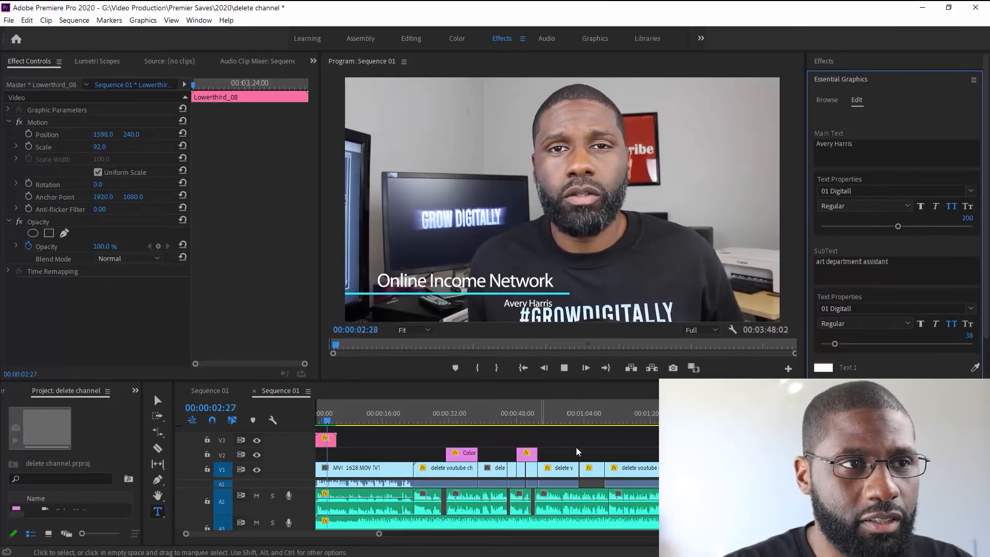
pyautogui.click(563, 368)
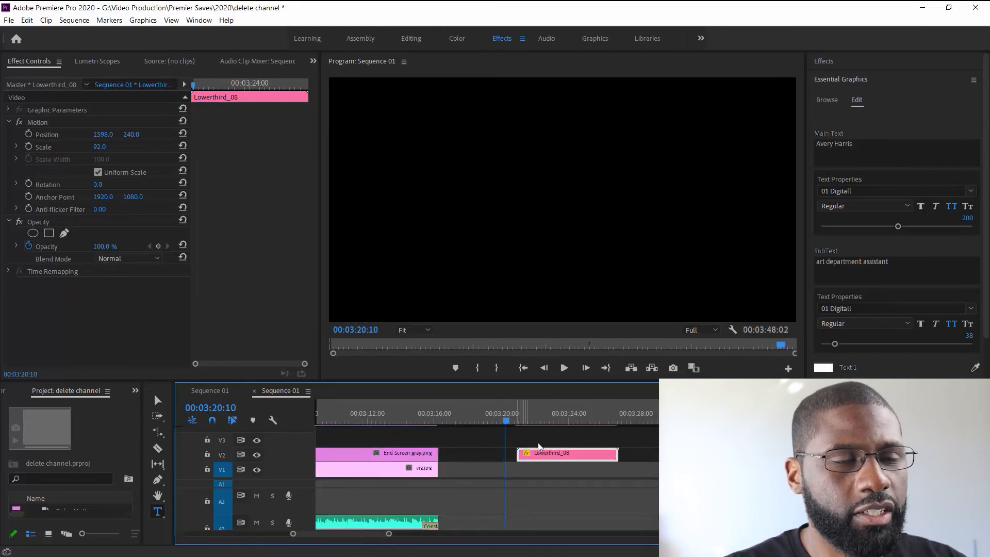
pyautogui.click(563, 367)
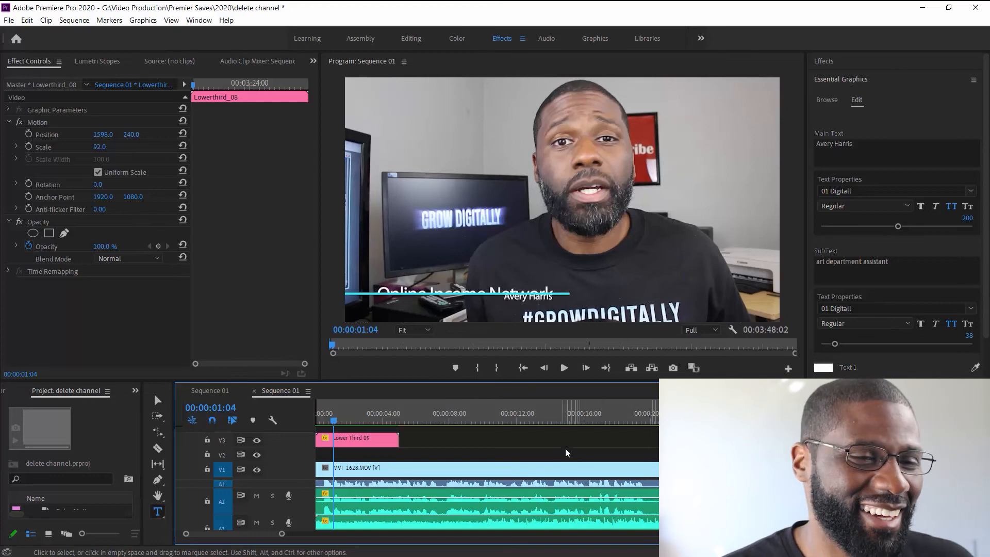
pyautogui.moveTo(569, 478)
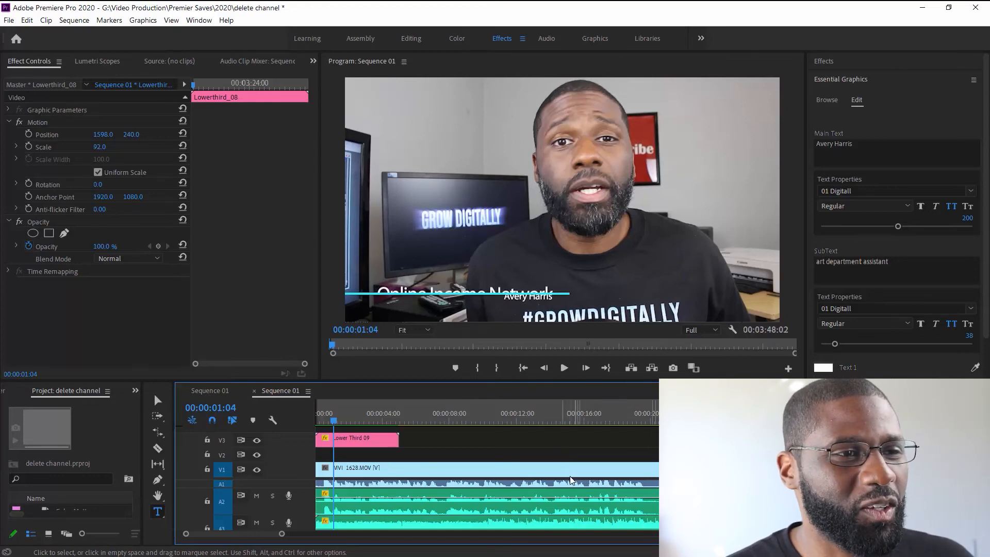